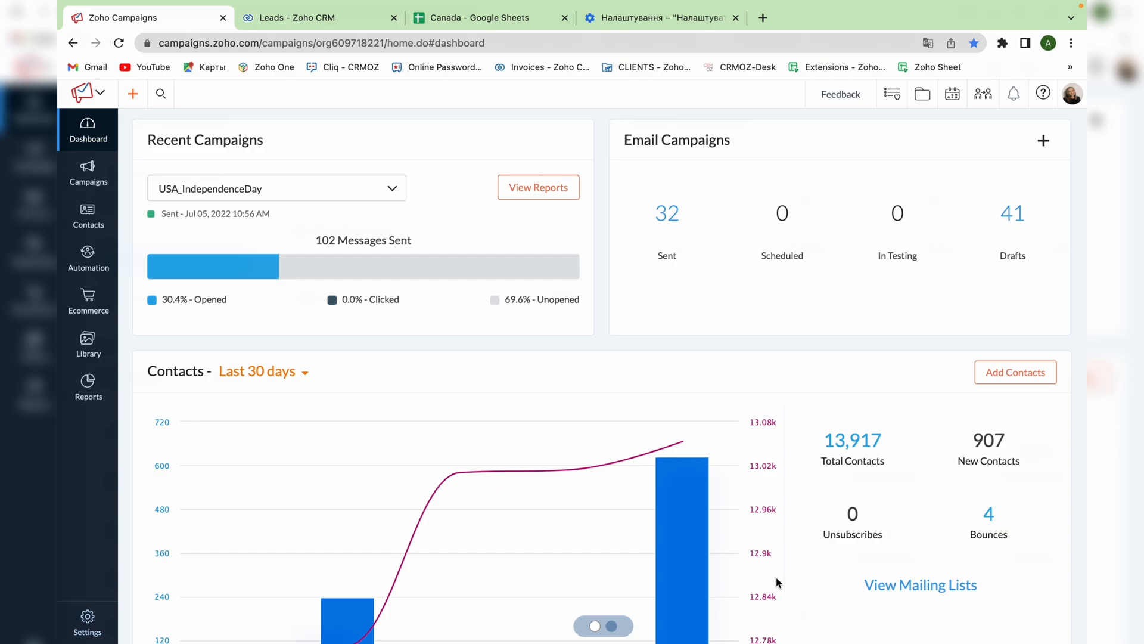
{"action": "mouse_move", "coordinate": [569, 470]}
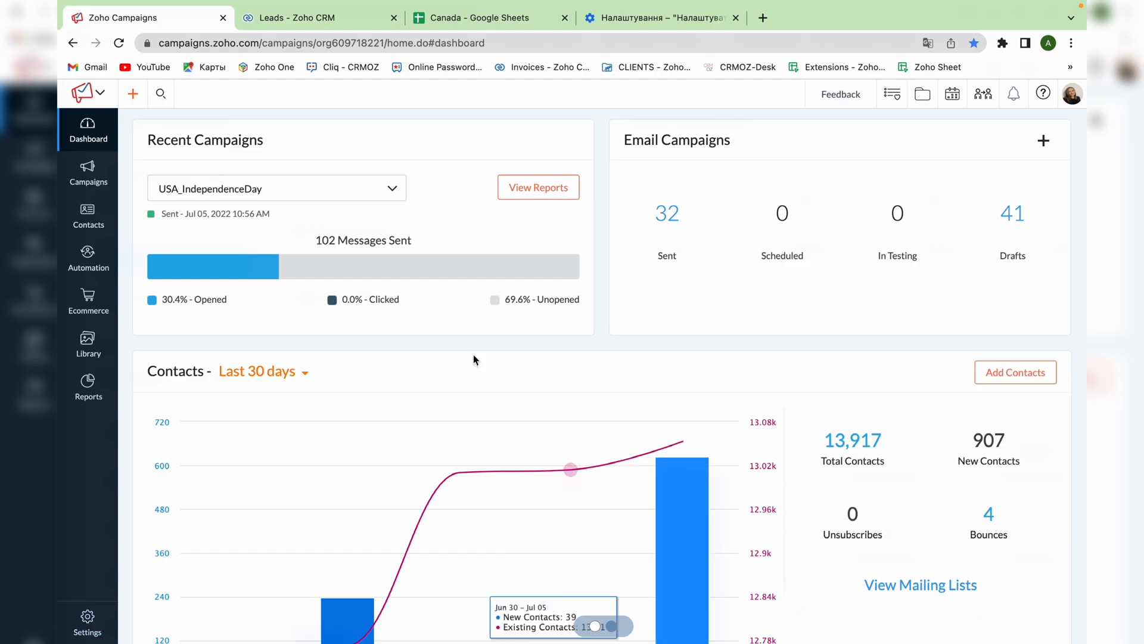
Expand the Contacts section in the dashboard's left sidebar
{"action": "left_click", "coordinate": [88, 216]}
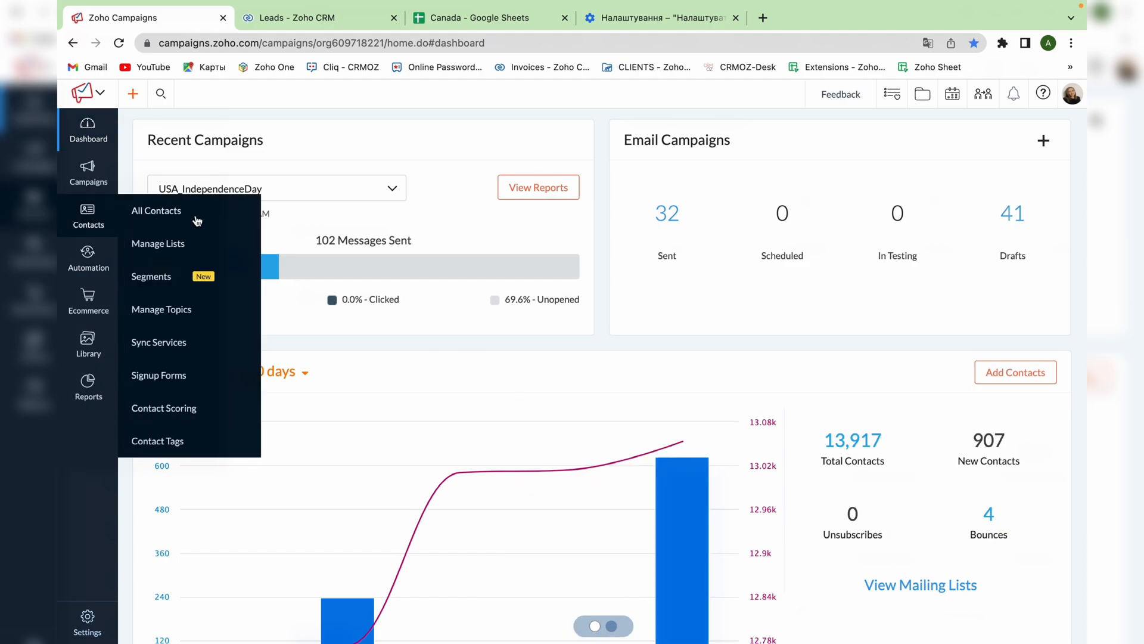
From Sync Services, start a new immediate Zoho CRM sync on the Leads module
{"action": "left_click", "coordinate": [158, 342]}
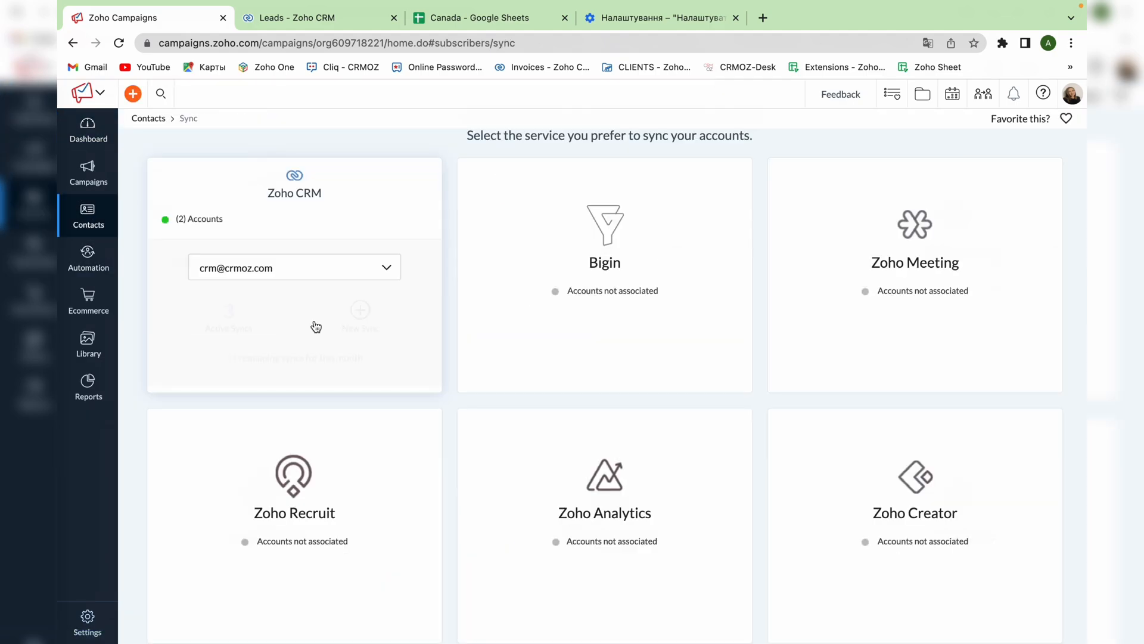
{"action": "left_click", "coordinate": [358, 310]}
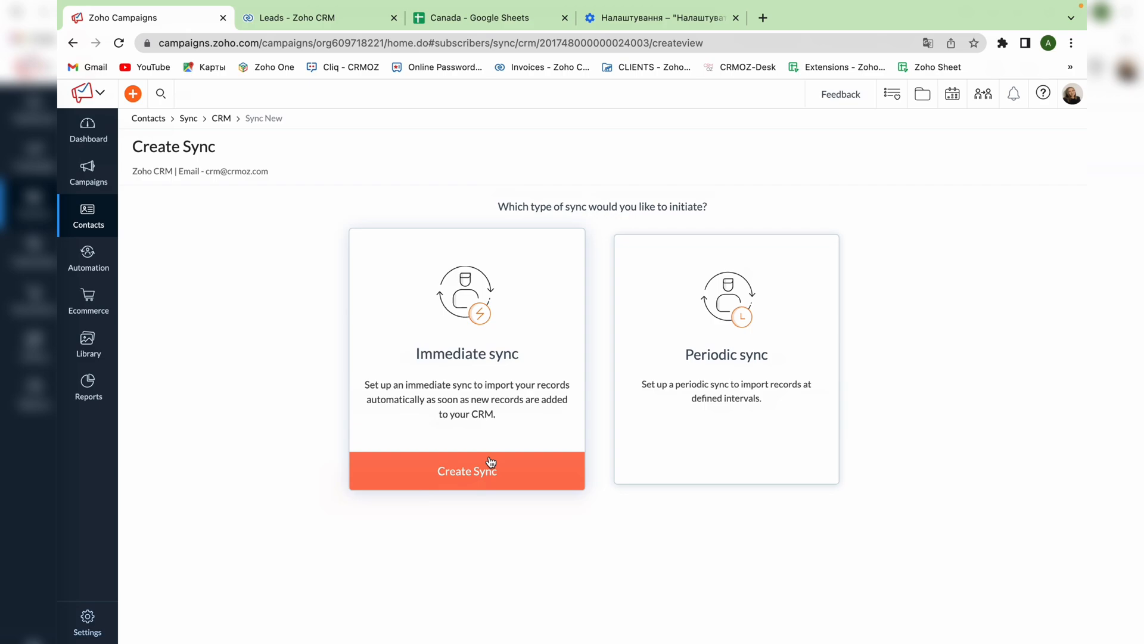
{"action": "left_click", "coordinate": [466, 471]}
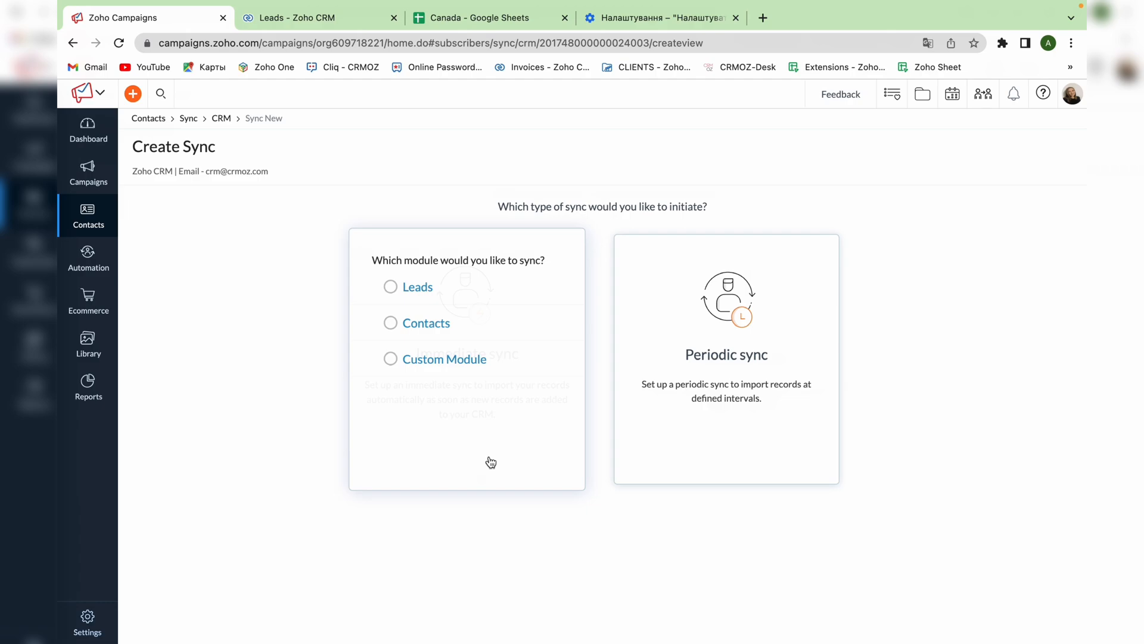
{"action": "left_click", "coordinate": [391, 286]}
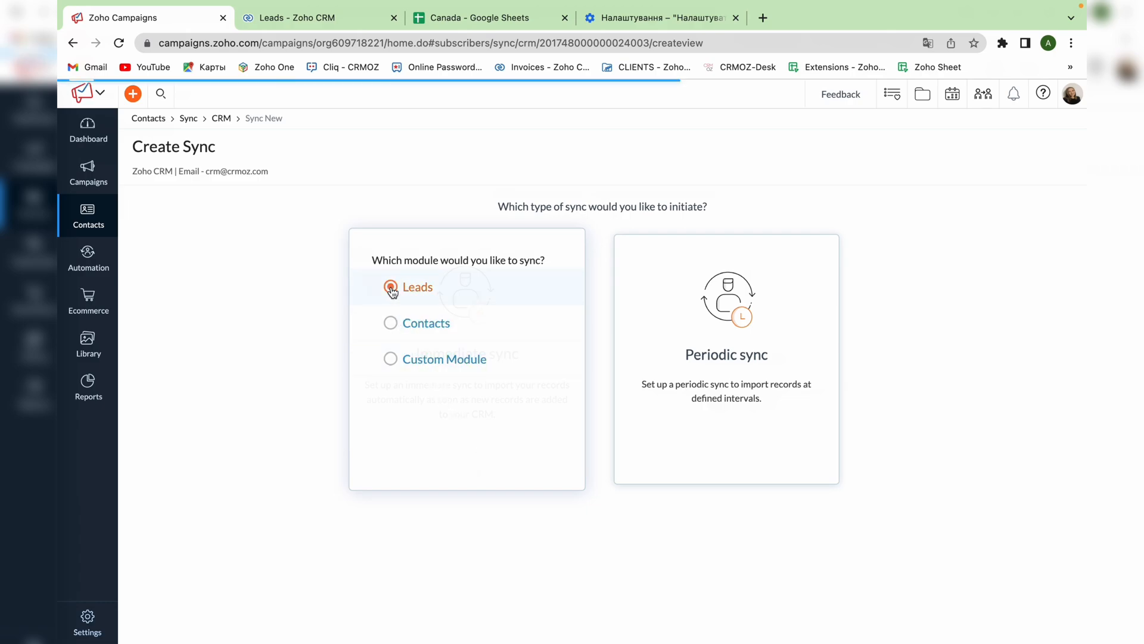
Reach the blank Leads sync setup form, then switch to the Zoho CRM Leads list
{"action": "left_click", "coordinate": [418, 287]}
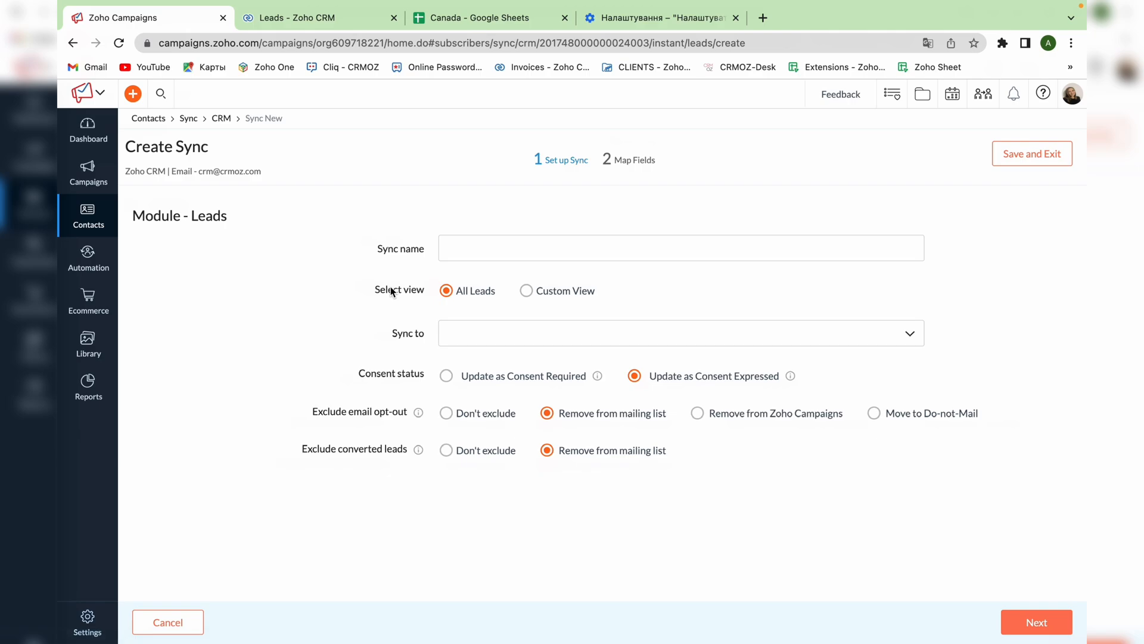
{"action": "mouse_move", "coordinate": [466, 308]}
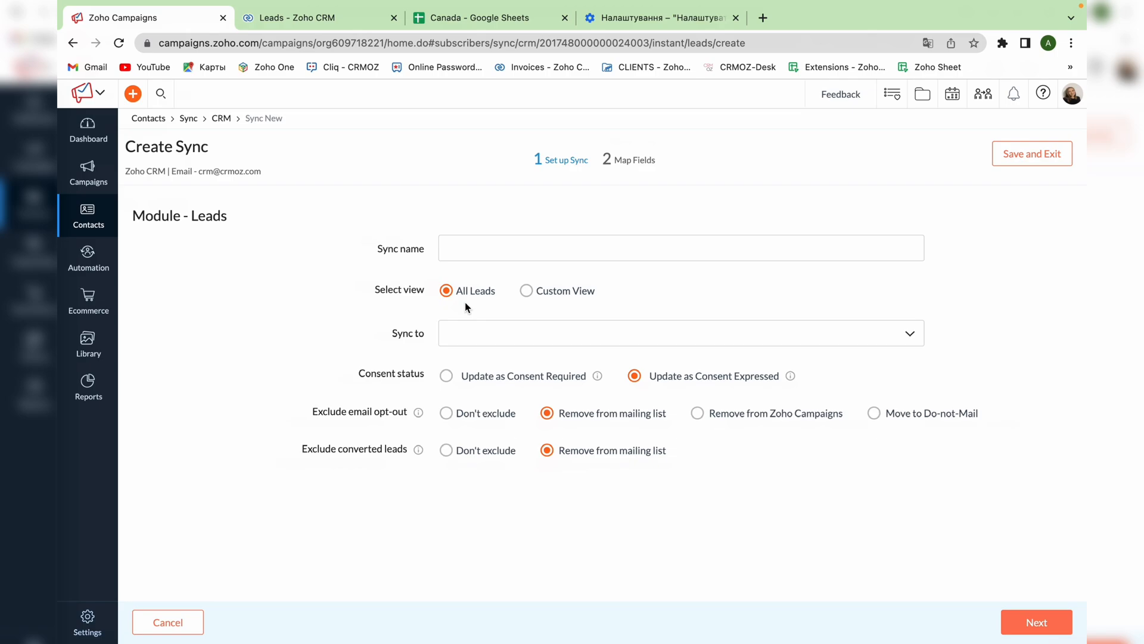
{"action": "left_click", "coordinate": [317, 18]}
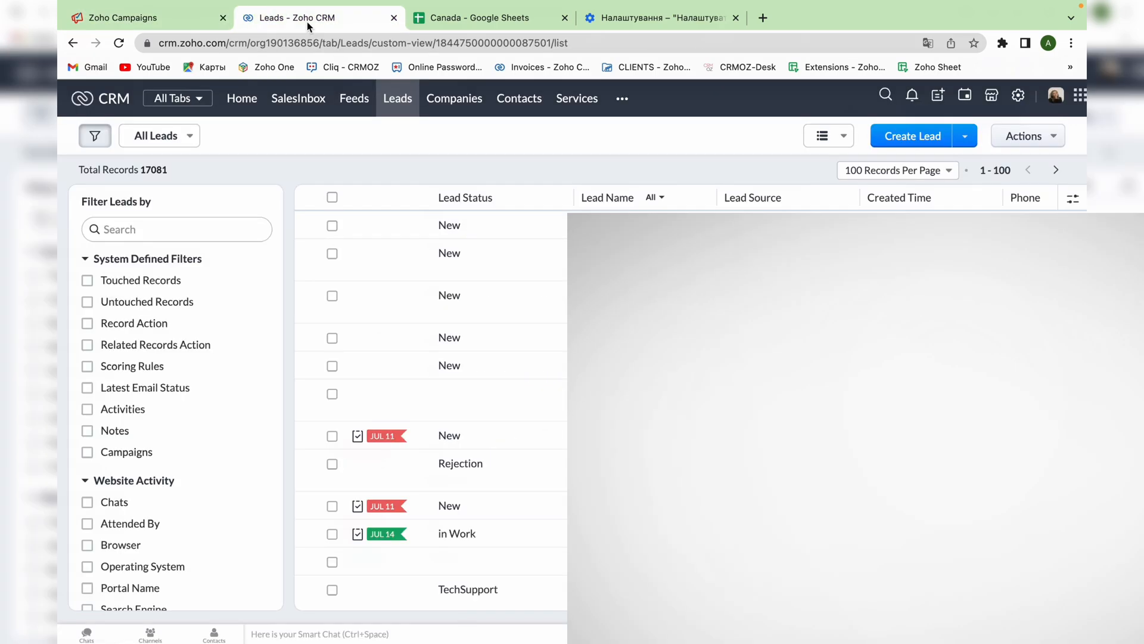
Create custom view USA_list with Country contains United States, shared with selected users
{"action": "left_click", "coordinate": [158, 136]}
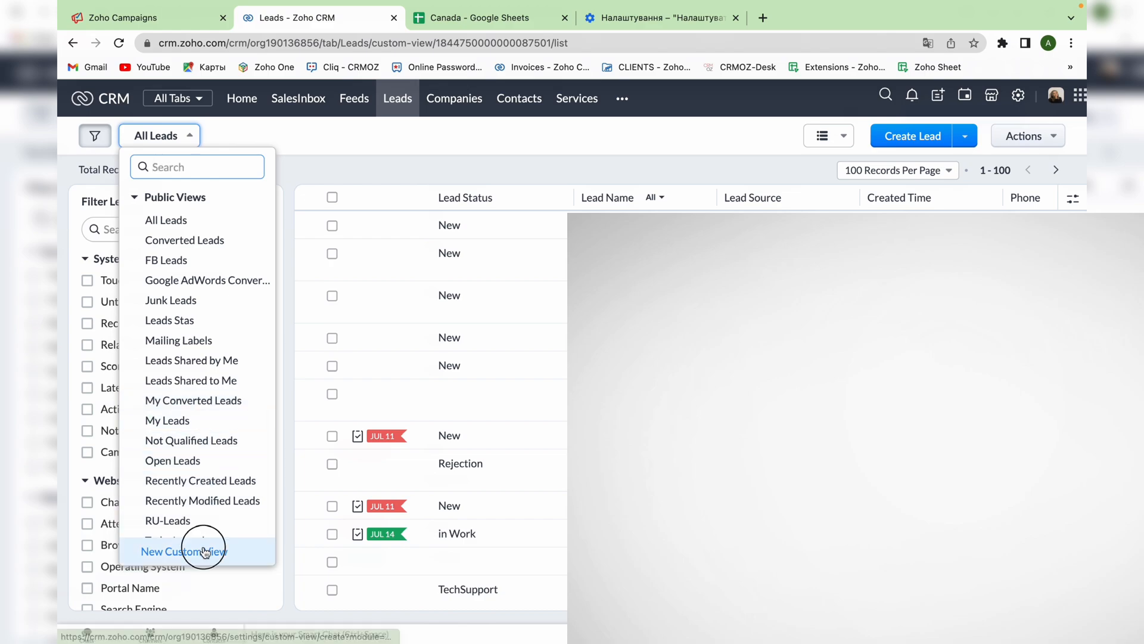
{"action": "left_click", "coordinate": [184, 550]}
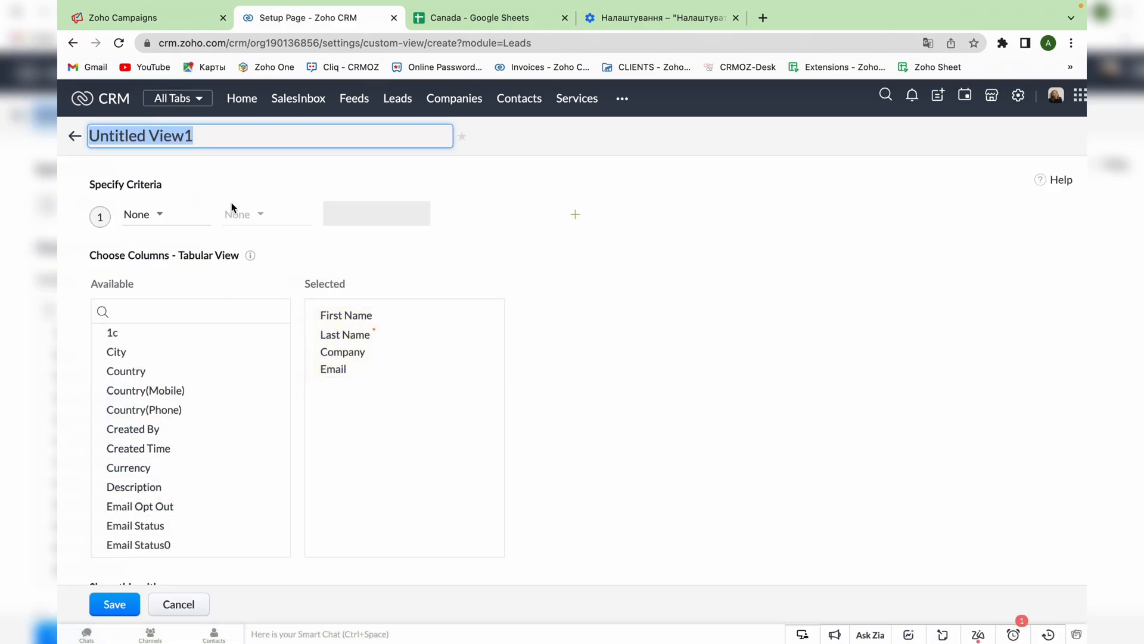
{"action": "type", "text": "US"}
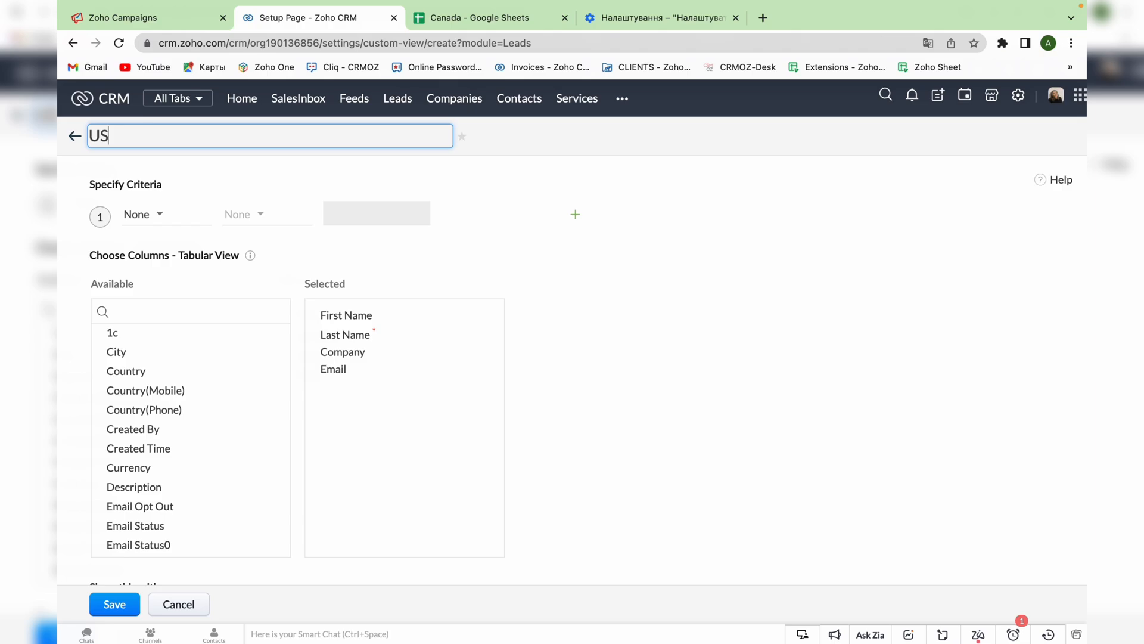
{"action": "left_click", "coordinate": [144, 214]}
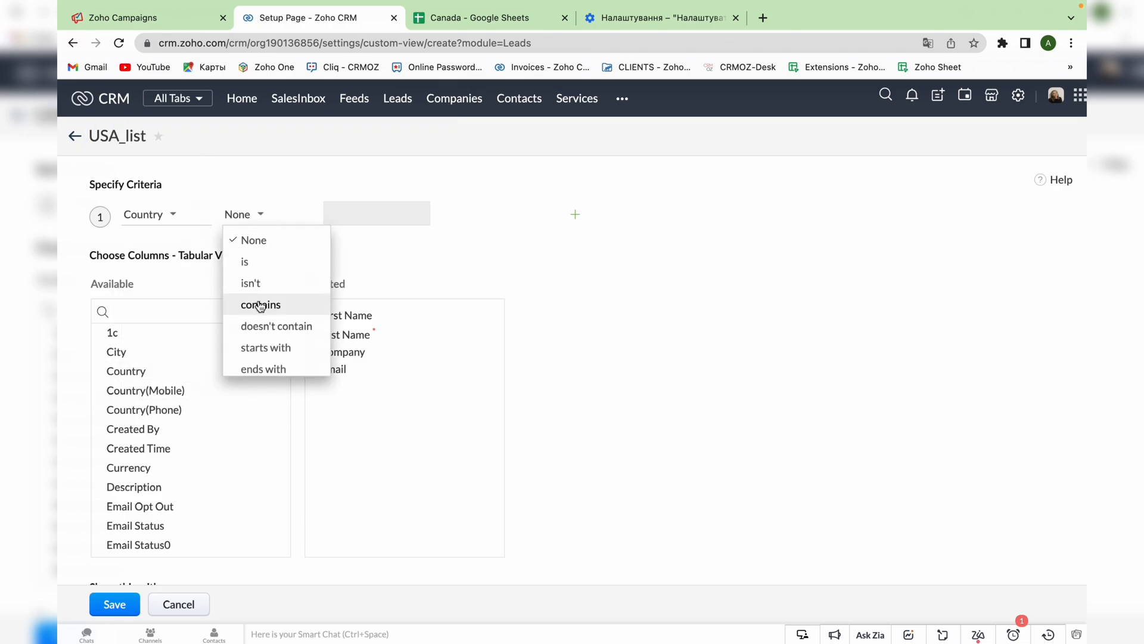
{"action": "left_click", "coordinate": [261, 304]}
{"action": "type", "text": "United States"}
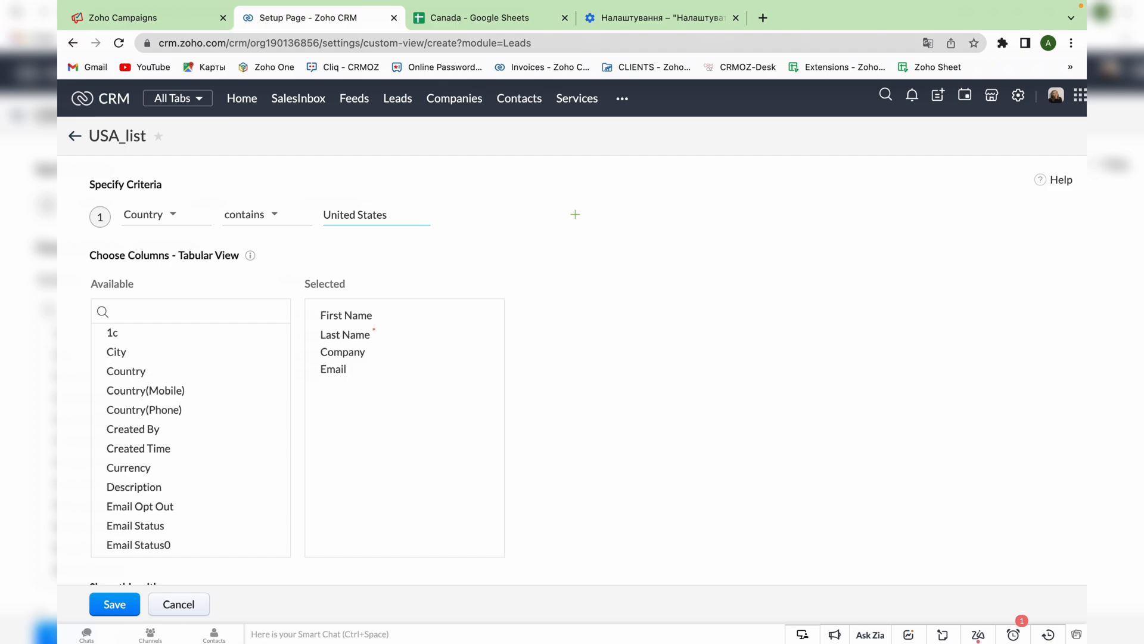
{"action": "scroll", "scroll_direction": "down", "scroll_amount": 3}
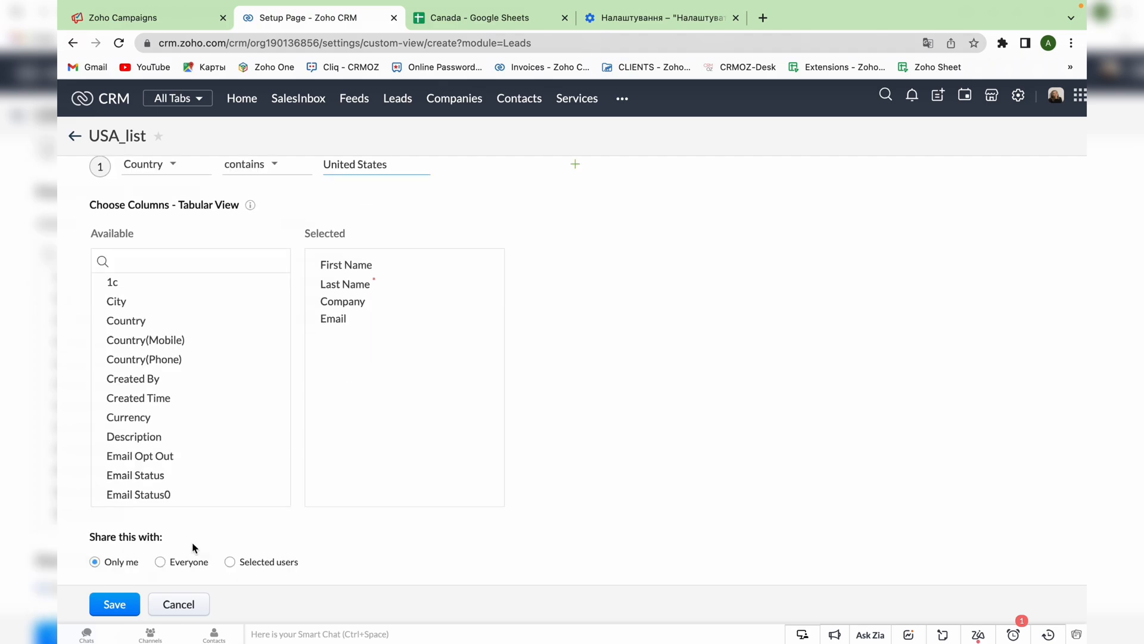
{"action": "mouse_move", "coordinate": [150, 568]}
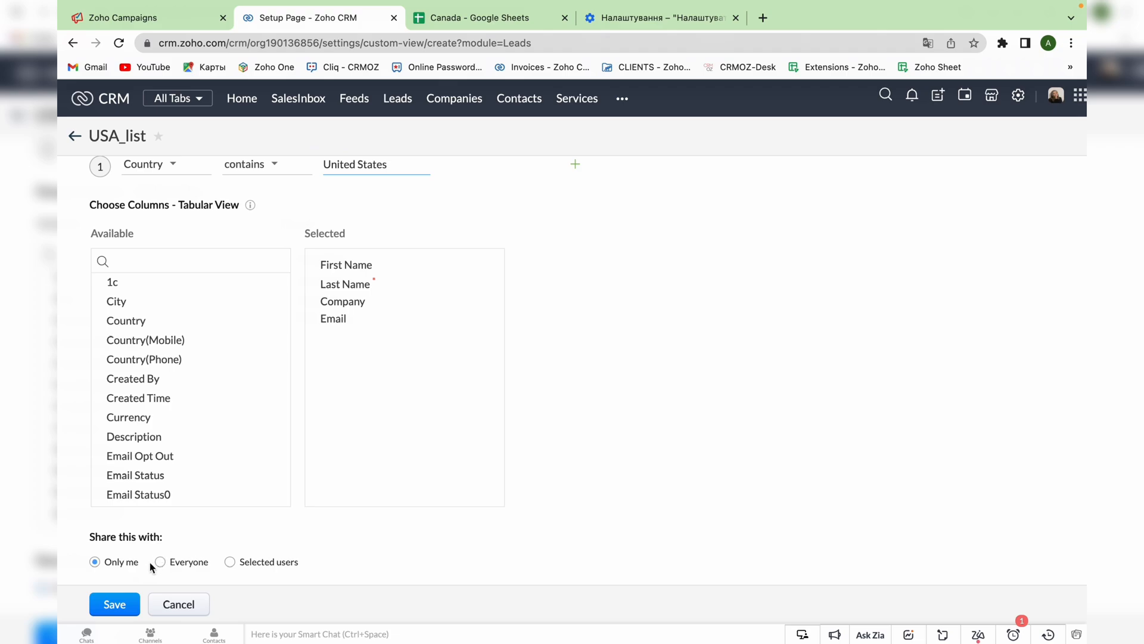
{"action": "mouse_move", "coordinate": [203, 575]}
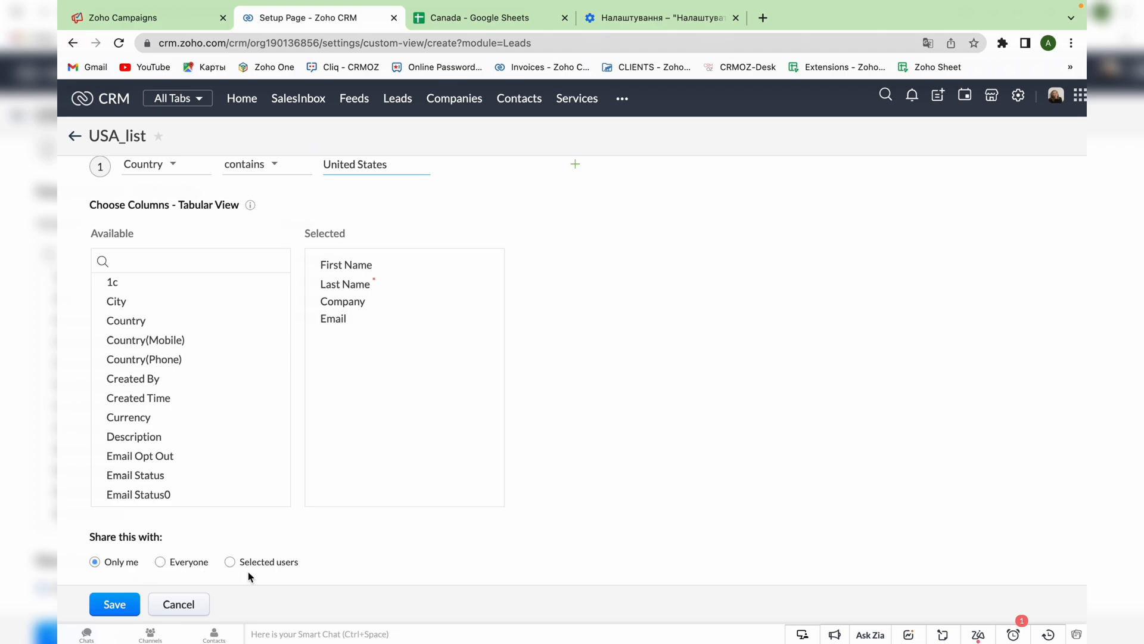
{"action": "left_click", "coordinate": [114, 604]}
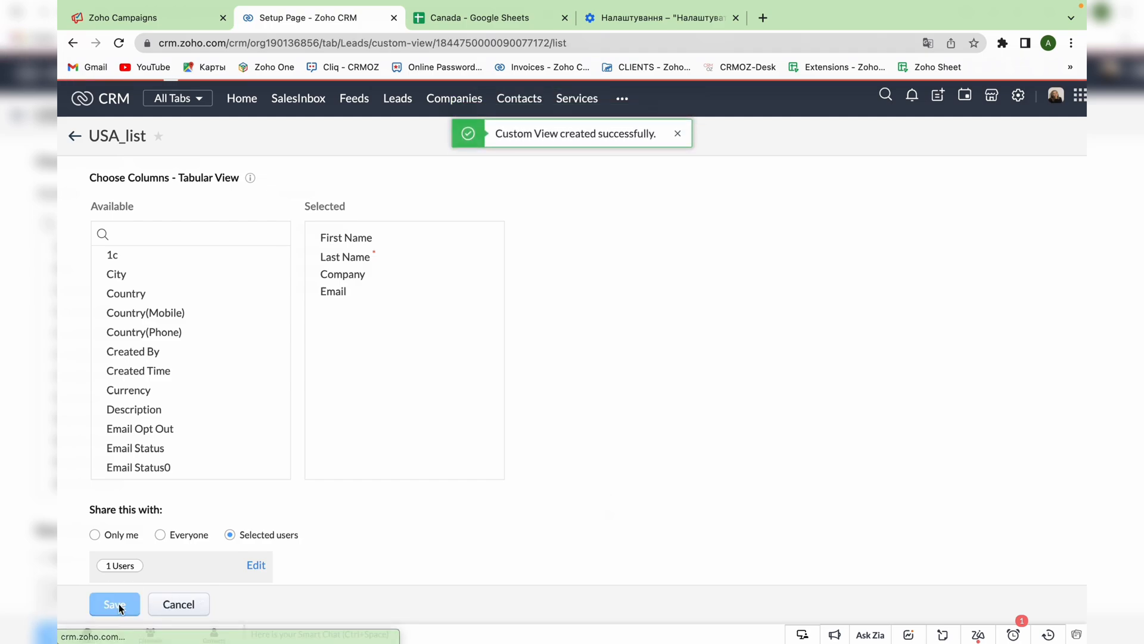
Save USA_list to show its 108 leads, then return to the Campaigns sync form
{"action": "left_click", "coordinate": [114, 603]}
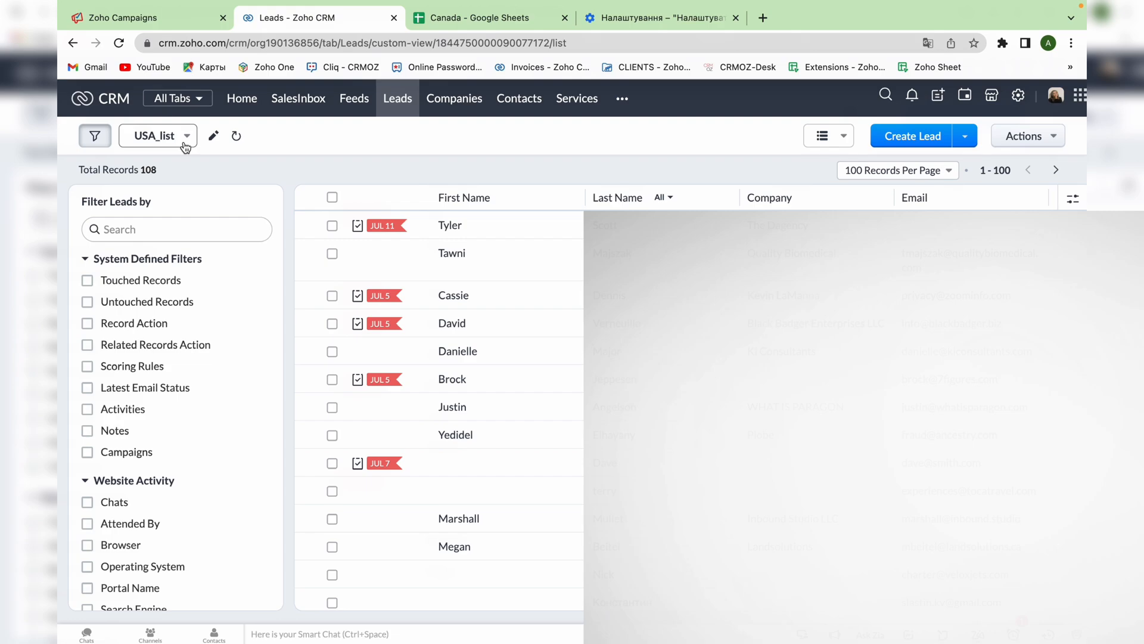
{"action": "left_click", "coordinate": [117, 18]}
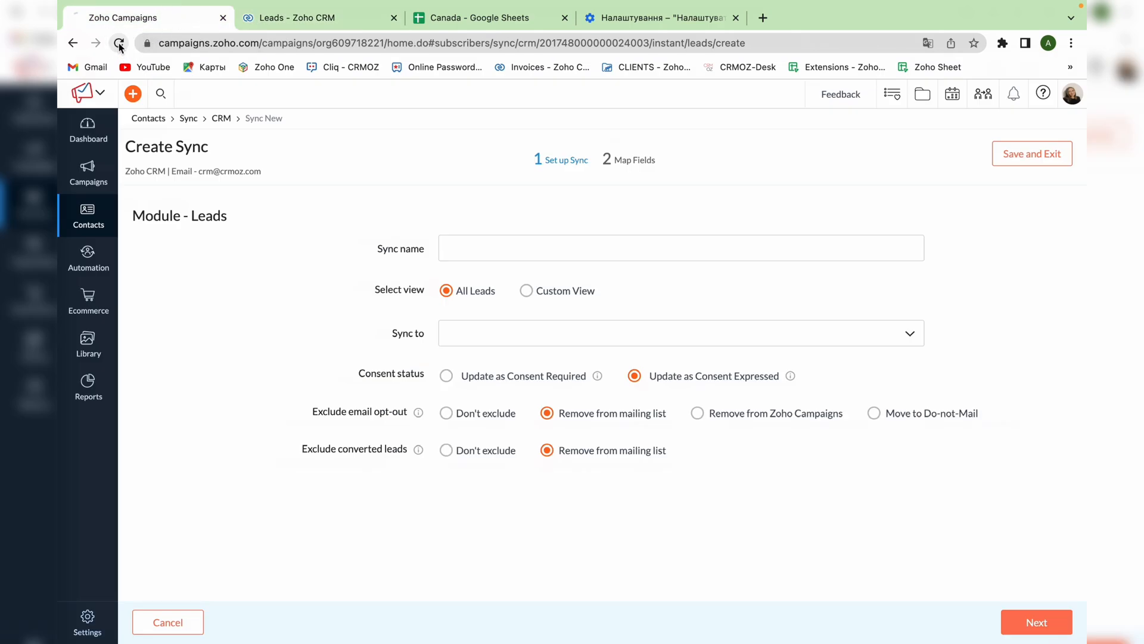
After reloading, name the sync USA_list and base it on the USA_list custom view
{"action": "left_click", "coordinate": [119, 43]}
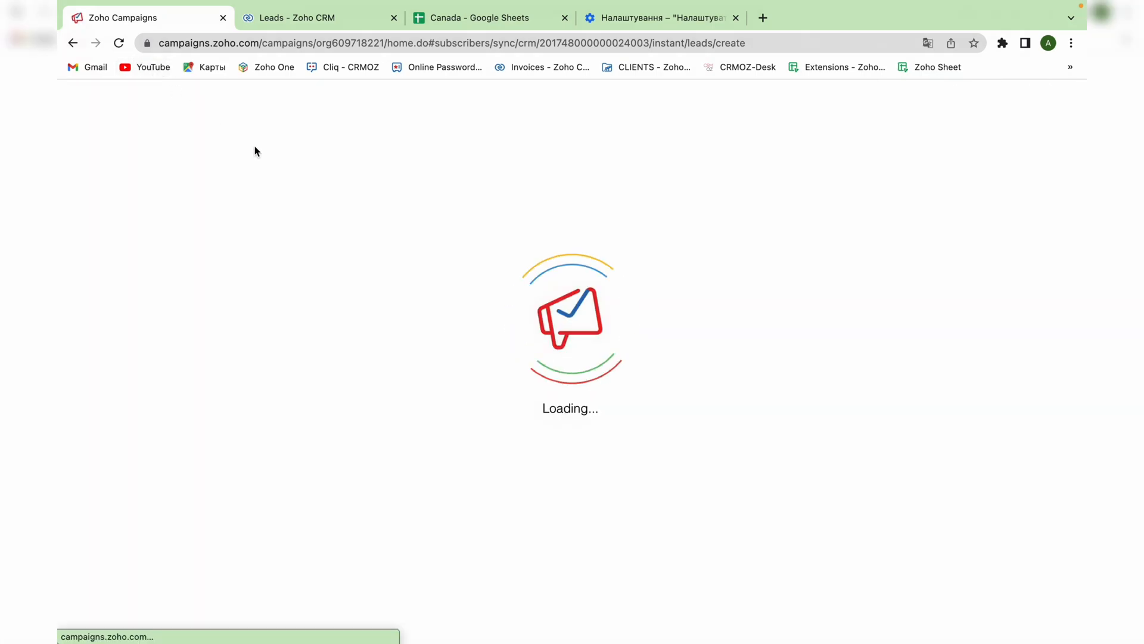
{"action": "type", "text": "USA_"}
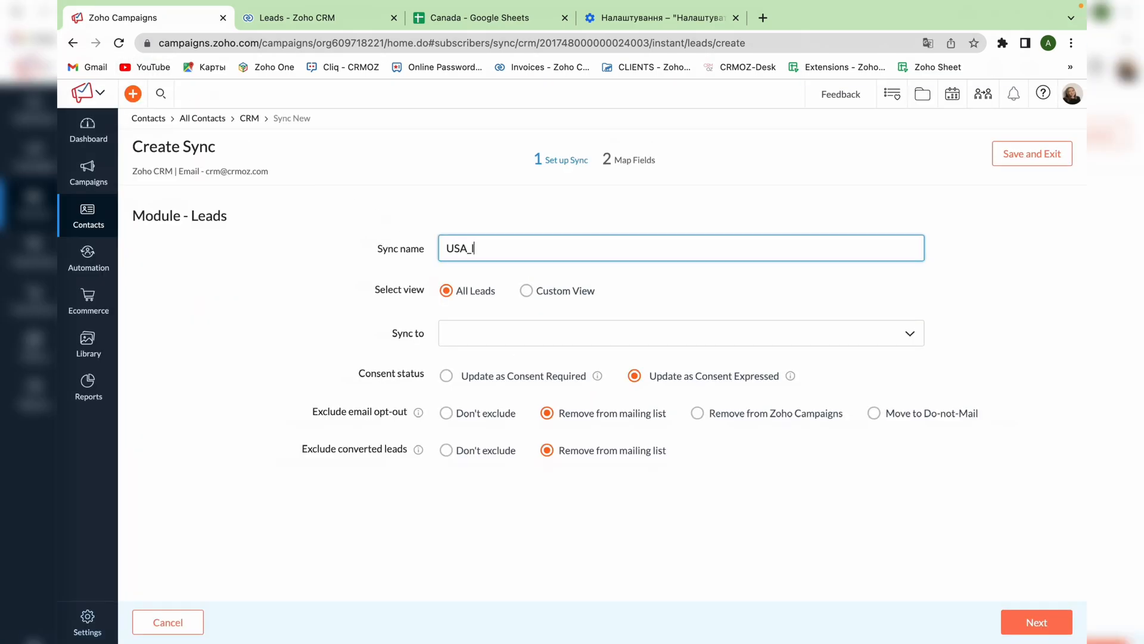
{"action": "type", "text": "list"}
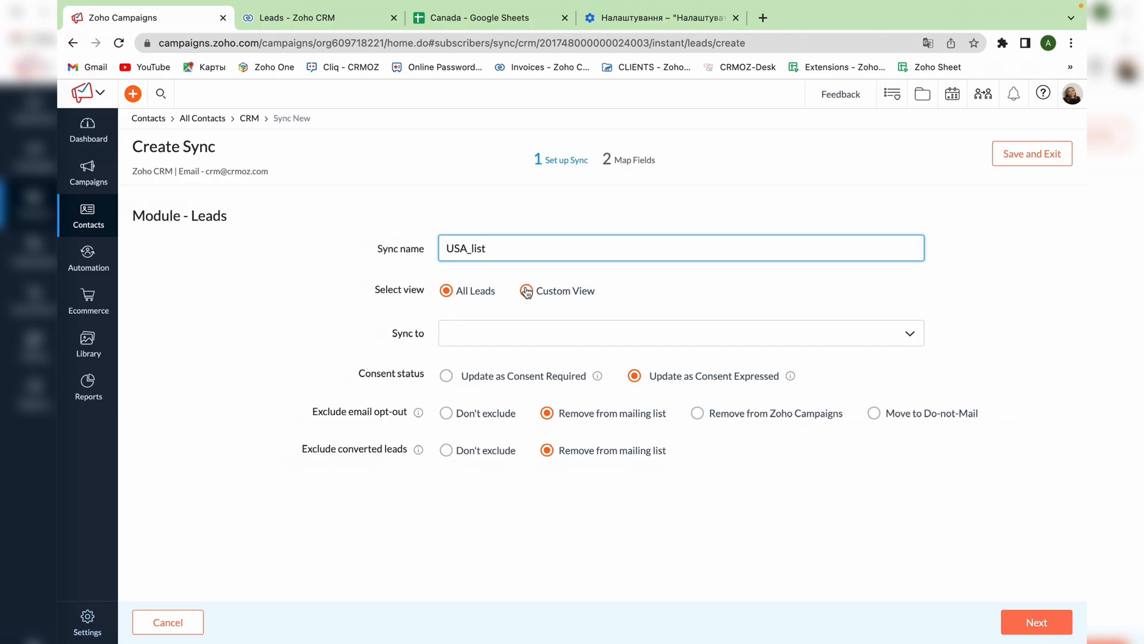
{"action": "left_click", "coordinate": [526, 290]}
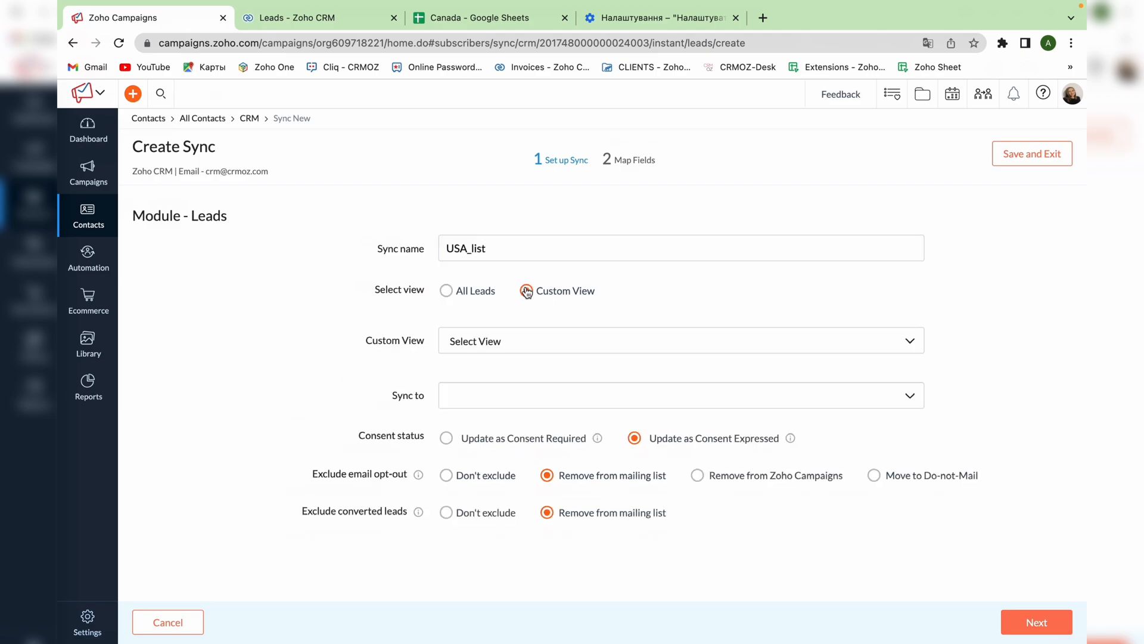
{"action": "left_click", "coordinate": [526, 291]}
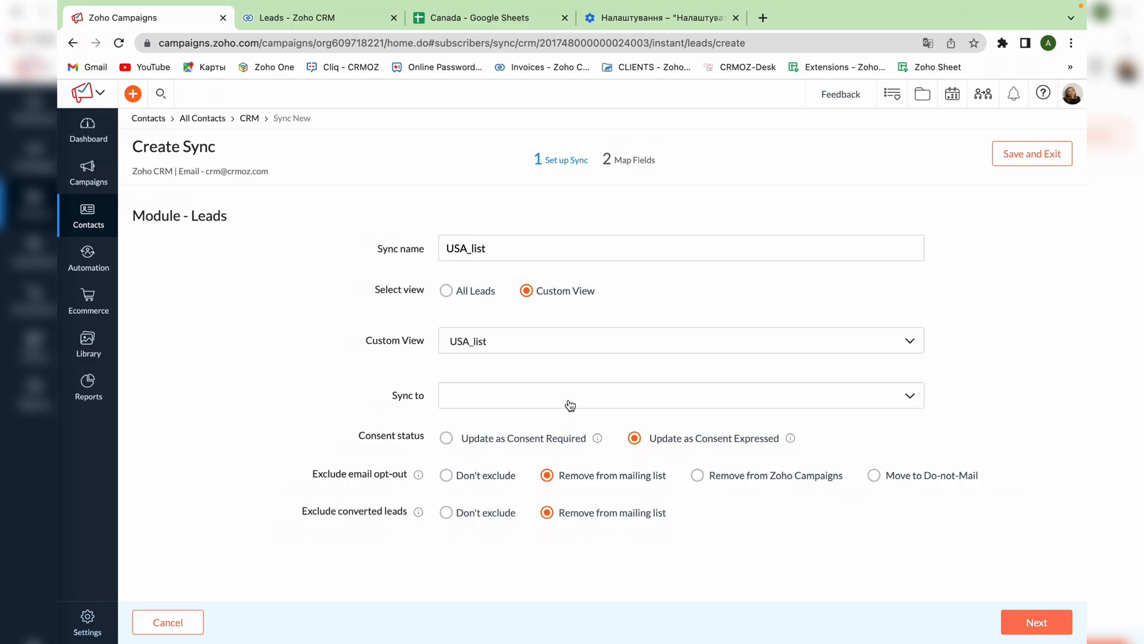
{"action": "mouse_move", "coordinate": [684, 579]}
{"action": "type", "text": "U"}
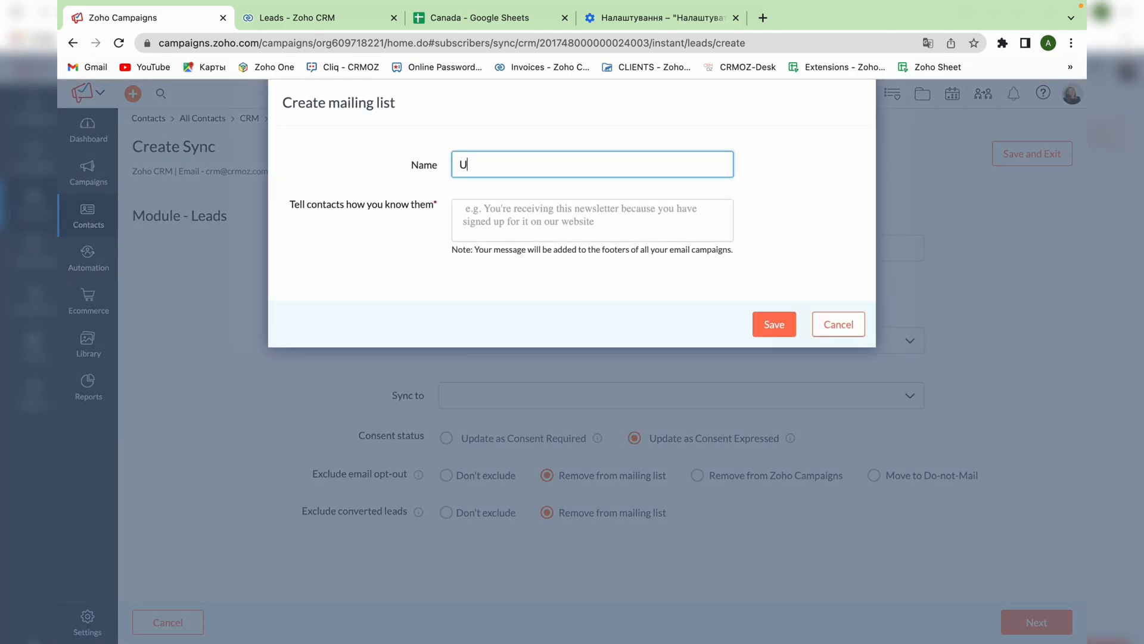
Create a new USA_list mailing list and choose it to receive the synced leads
{"action": "type", "text": "SA_list"}
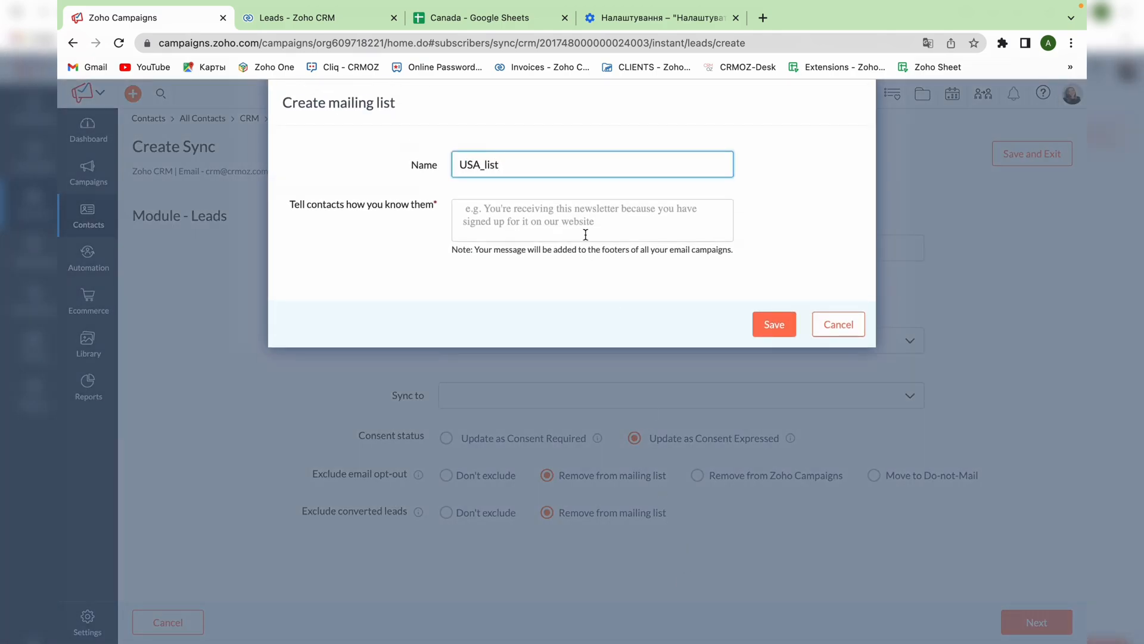
{"action": "left_click", "coordinate": [772, 324]}
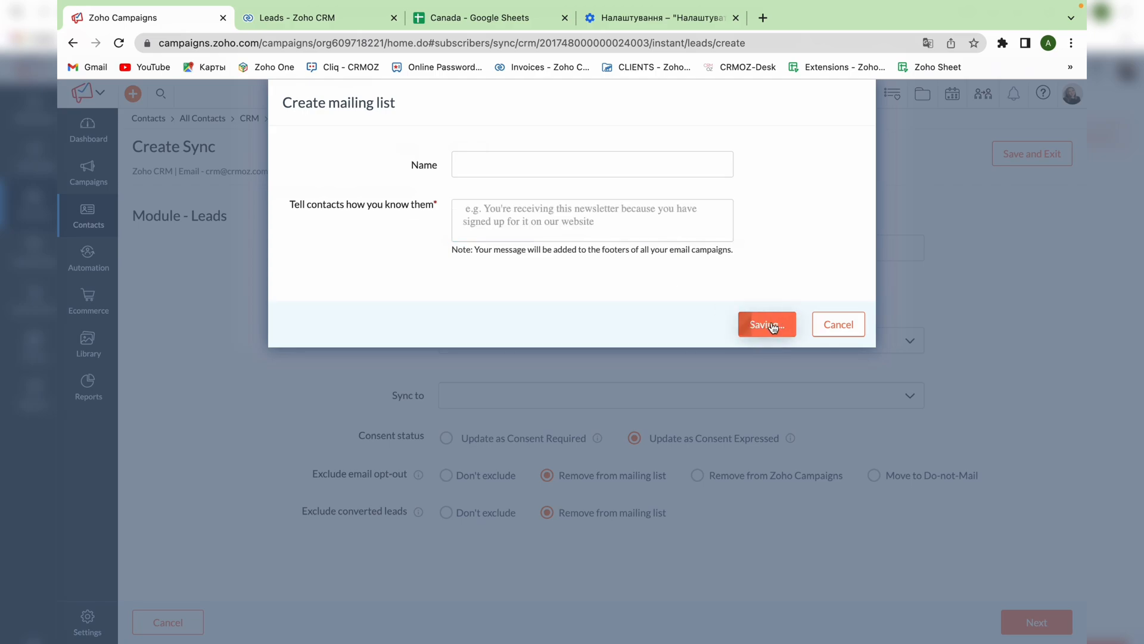
{"action": "left_click", "coordinate": [765, 324]}
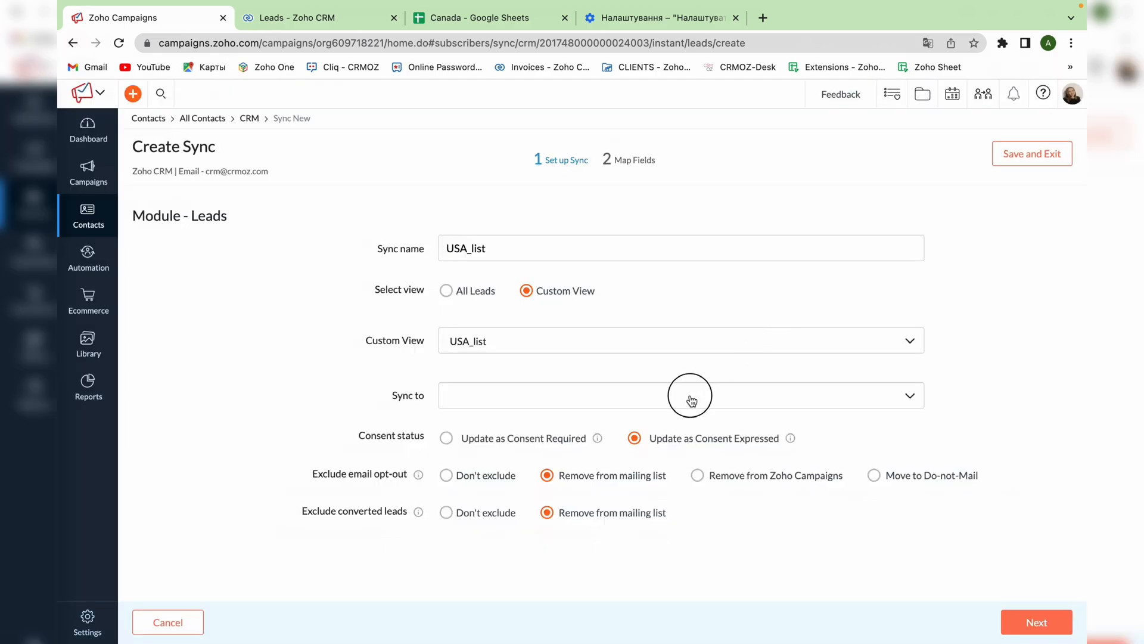
Set both email opt-outs and converted leads to Don't exclude and proceed to field mapping
{"action": "left_click", "coordinate": [686, 395]}
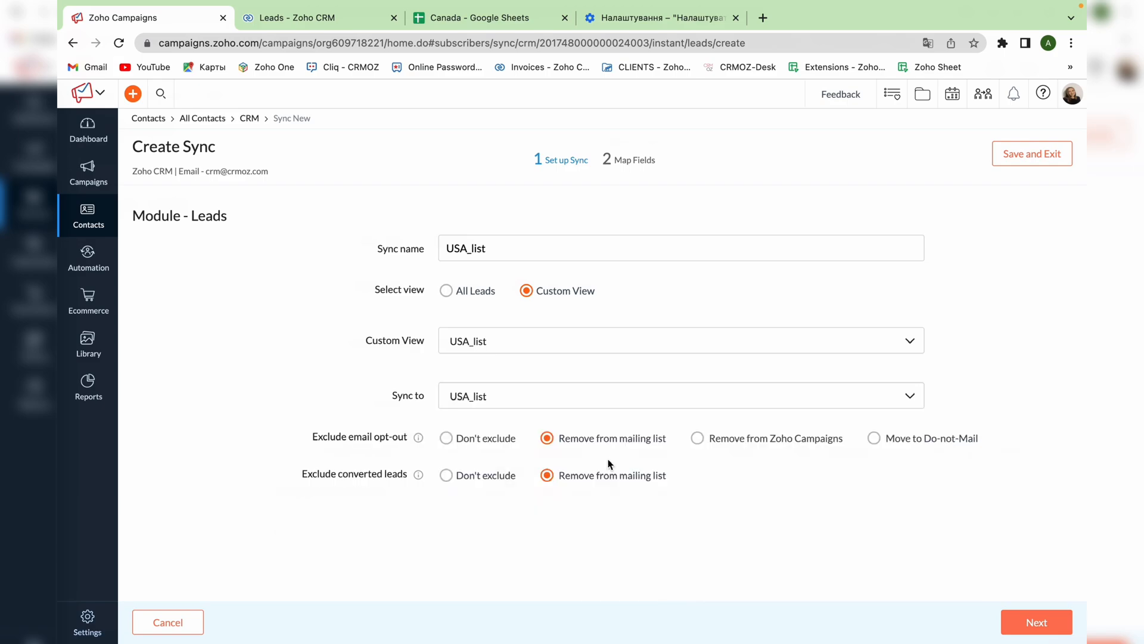
{"action": "left_click", "coordinate": [445, 438]}
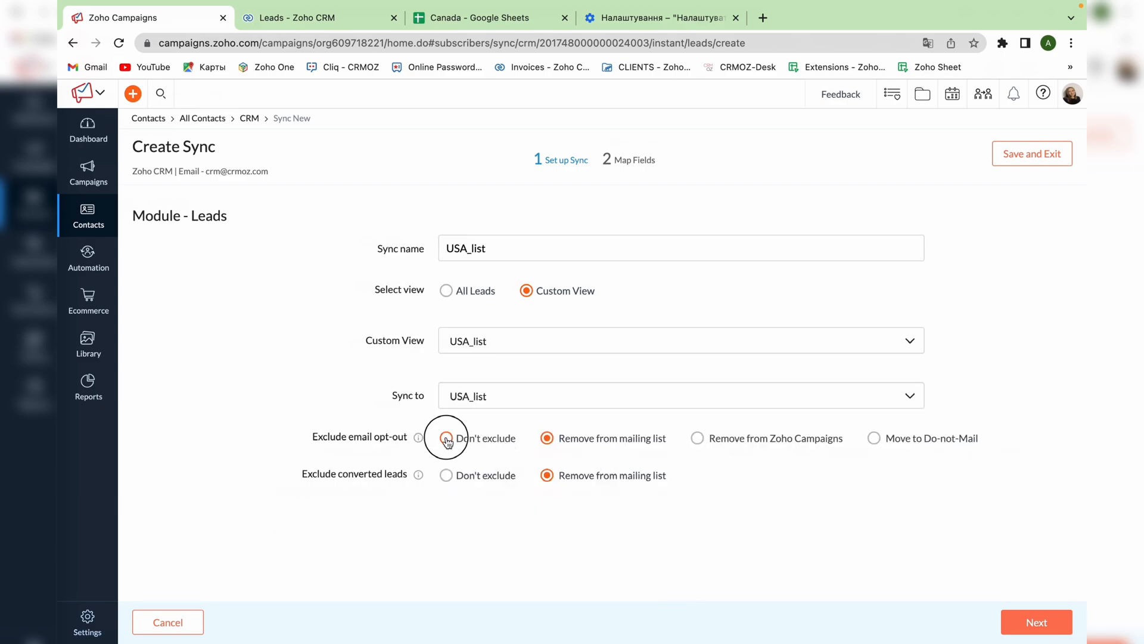
{"action": "left_click", "coordinate": [446, 438]}
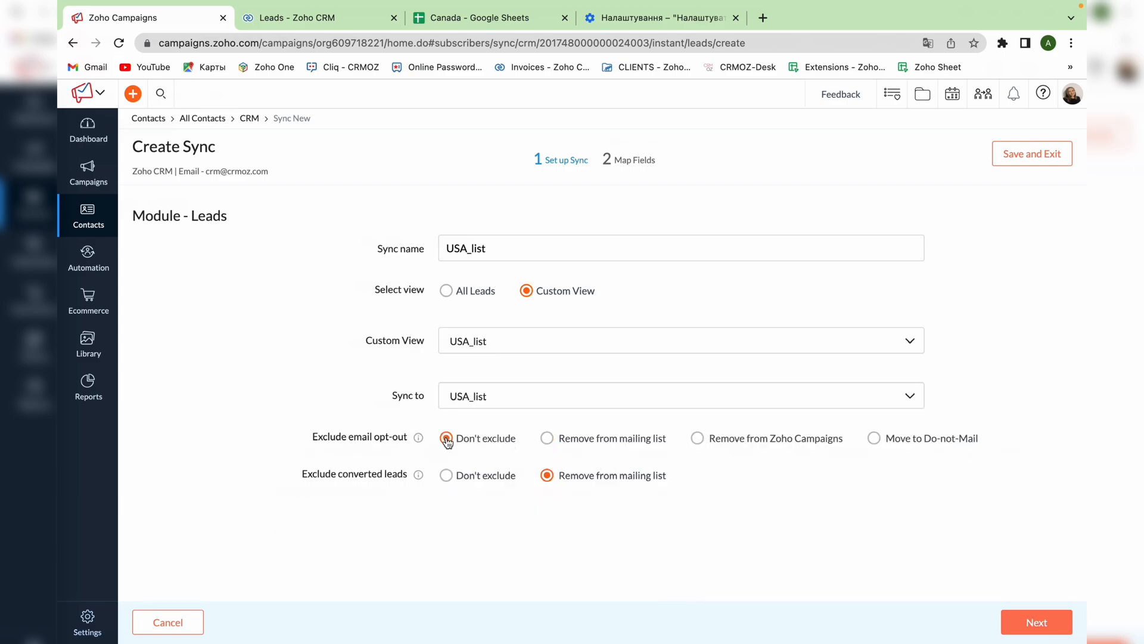
{"action": "left_click", "coordinate": [445, 438]}
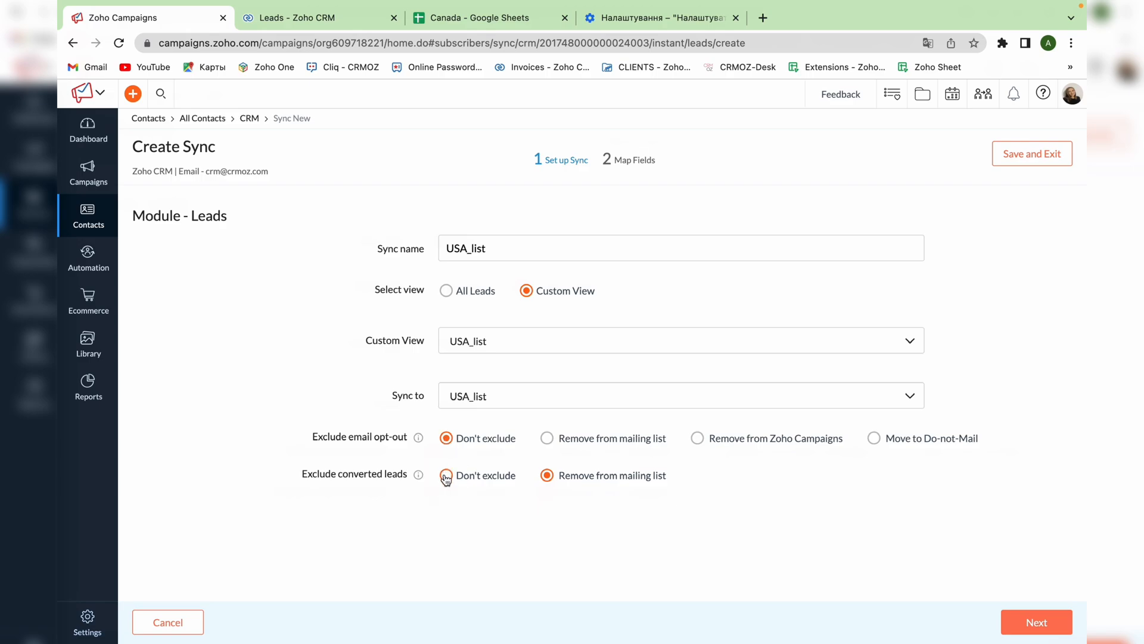
{"action": "left_click", "coordinate": [445, 476]}
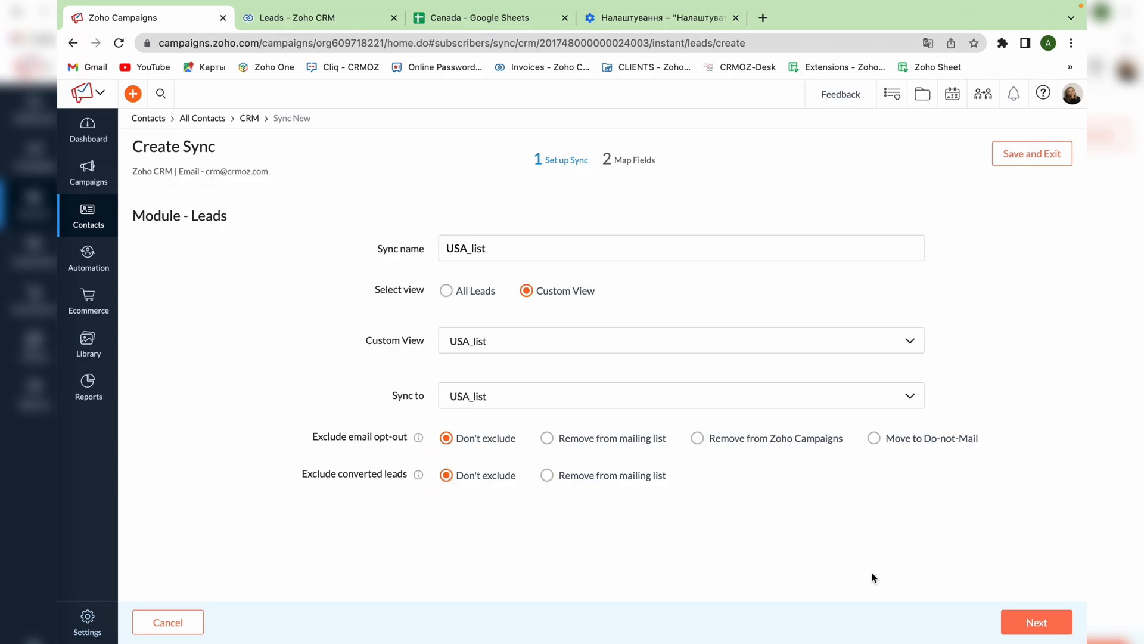
{"action": "left_click", "coordinate": [1036, 622]}
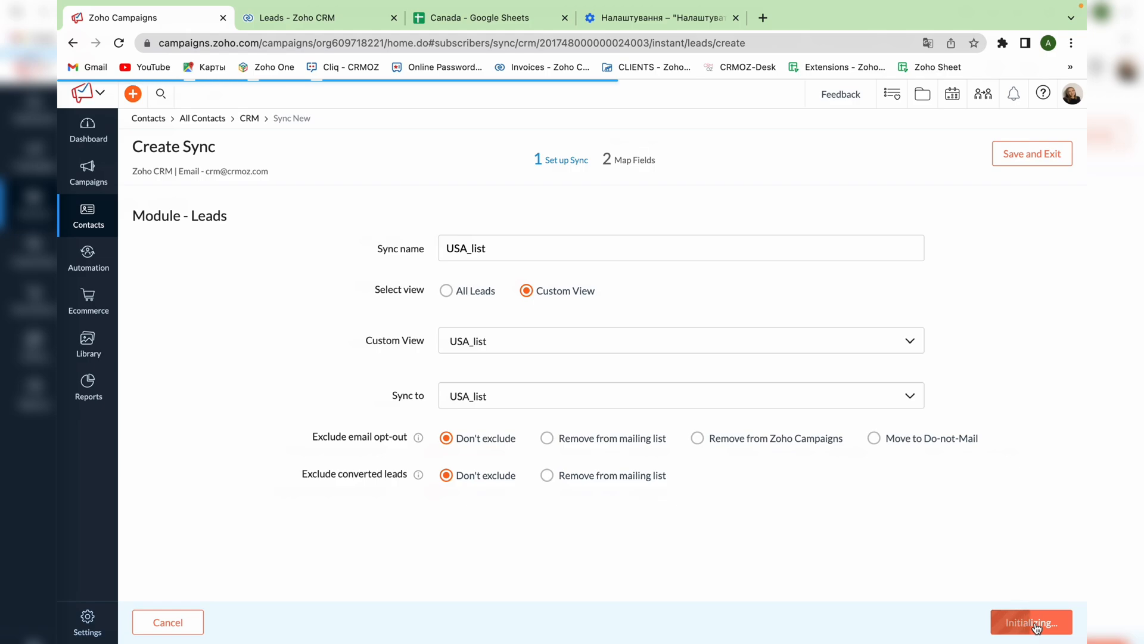
Add First Name and Company→Company Name mappings alongside Email and Last Name
{"action": "left_click", "coordinate": [1031, 622]}
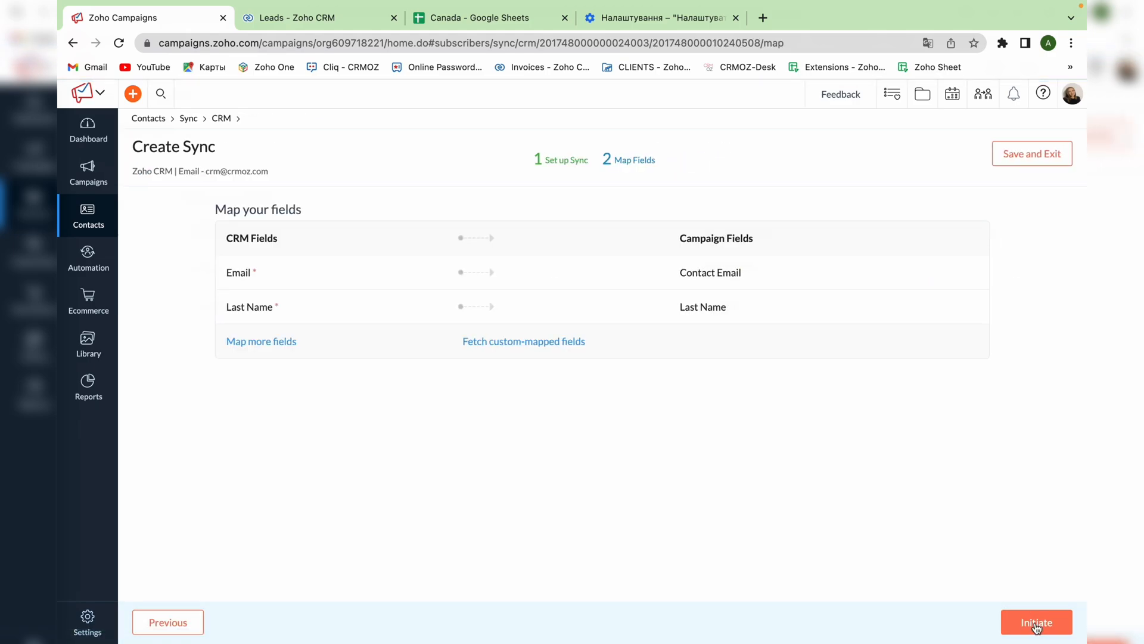
{"action": "left_click", "coordinate": [261, 341]}
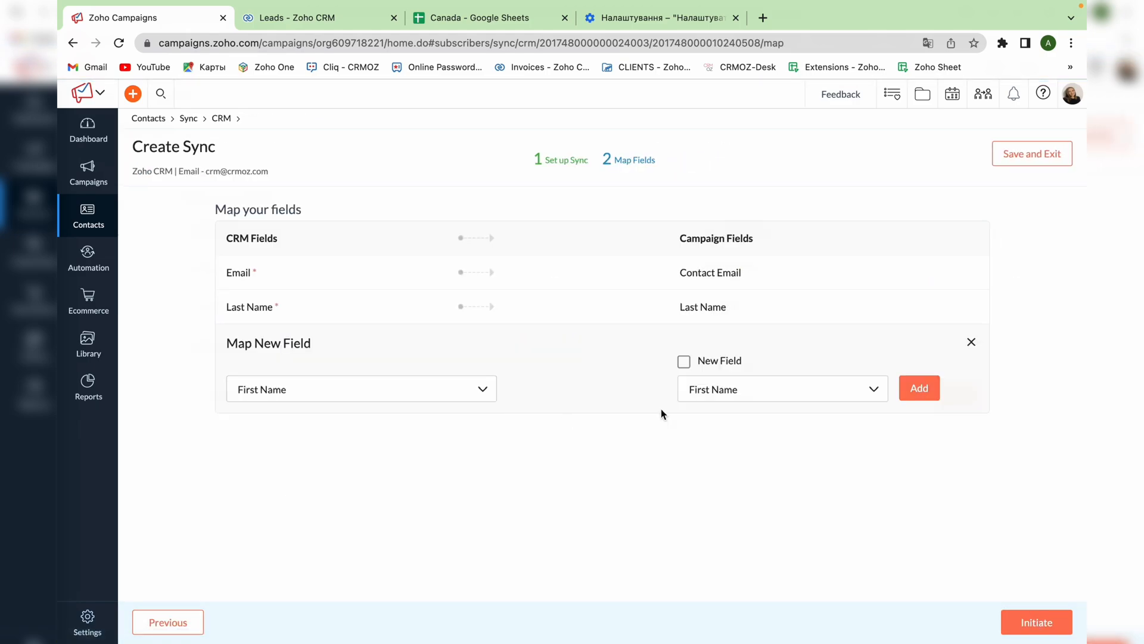
{"action": "left_click", "coordinate": [360, 389]}
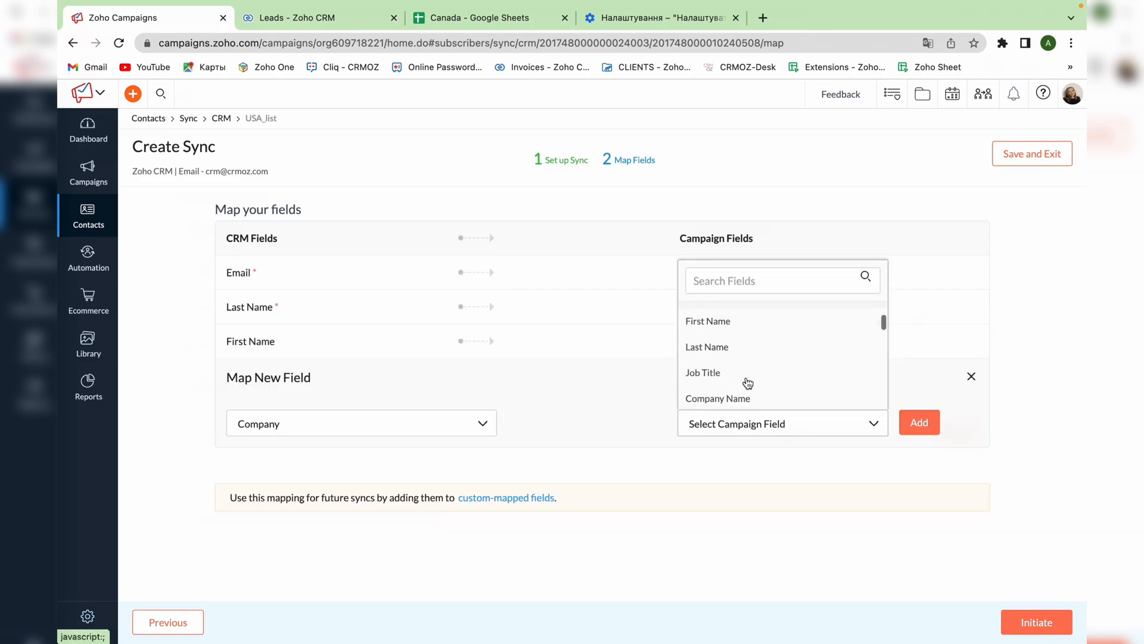
{"action": "left_click", "coordinate": [1035, 622]}
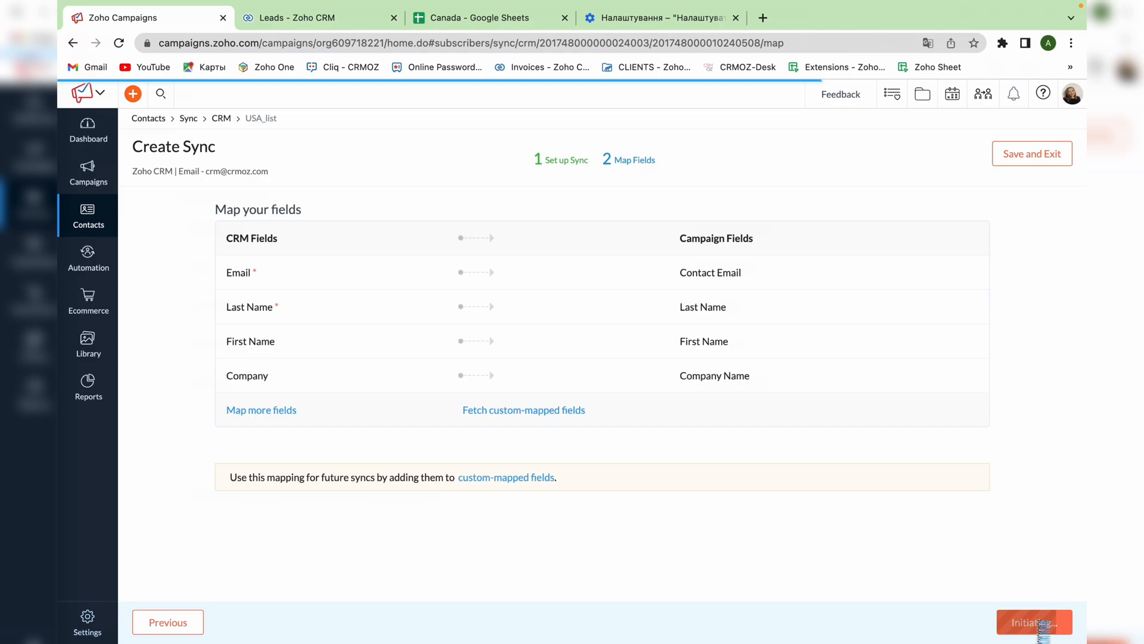
Initiate the USA_list sync and return to the sync list and Contacts section
{"action": "left_click", "coordinate": [1032, 622]}
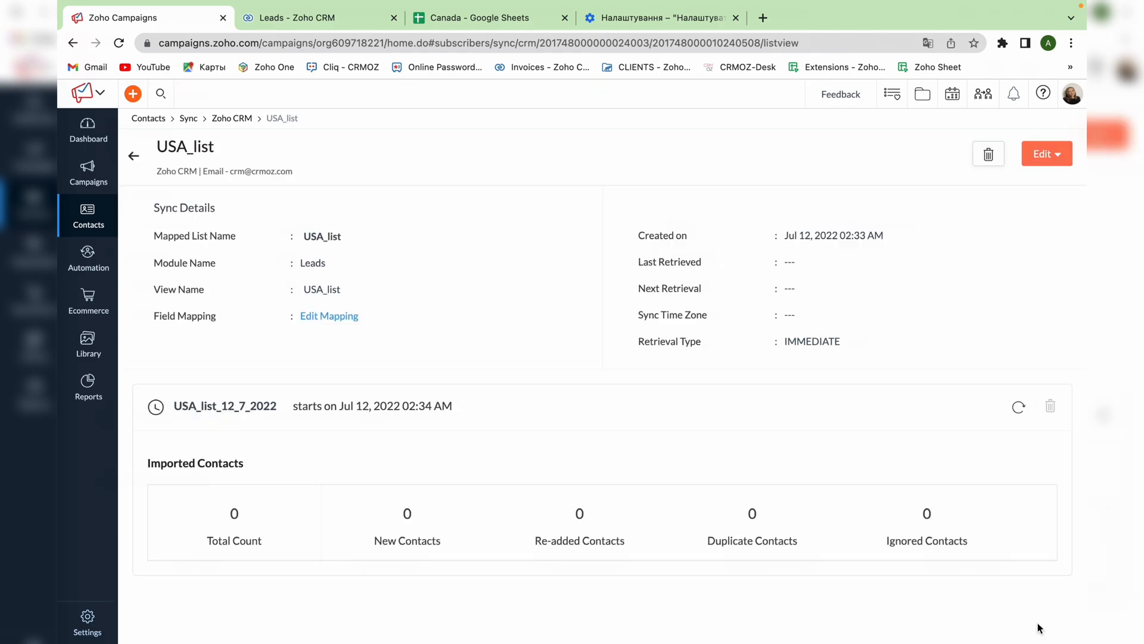
{"action": "mouse_move", "coordinate": [660, 427]}
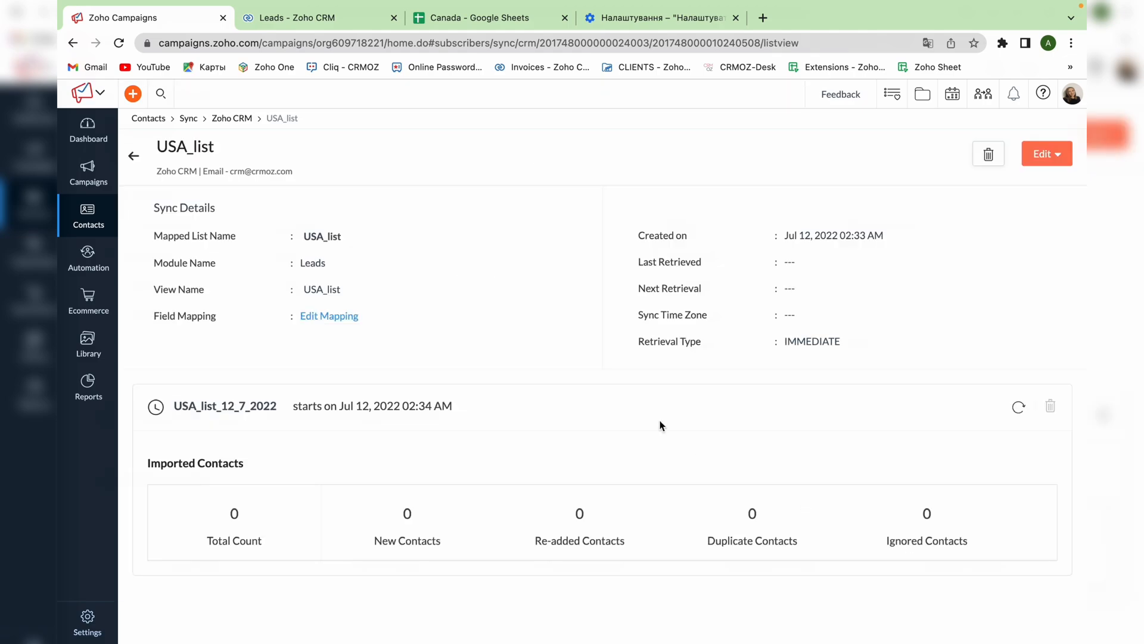
{"action": "left_click", "coordinate": [133, 155]}
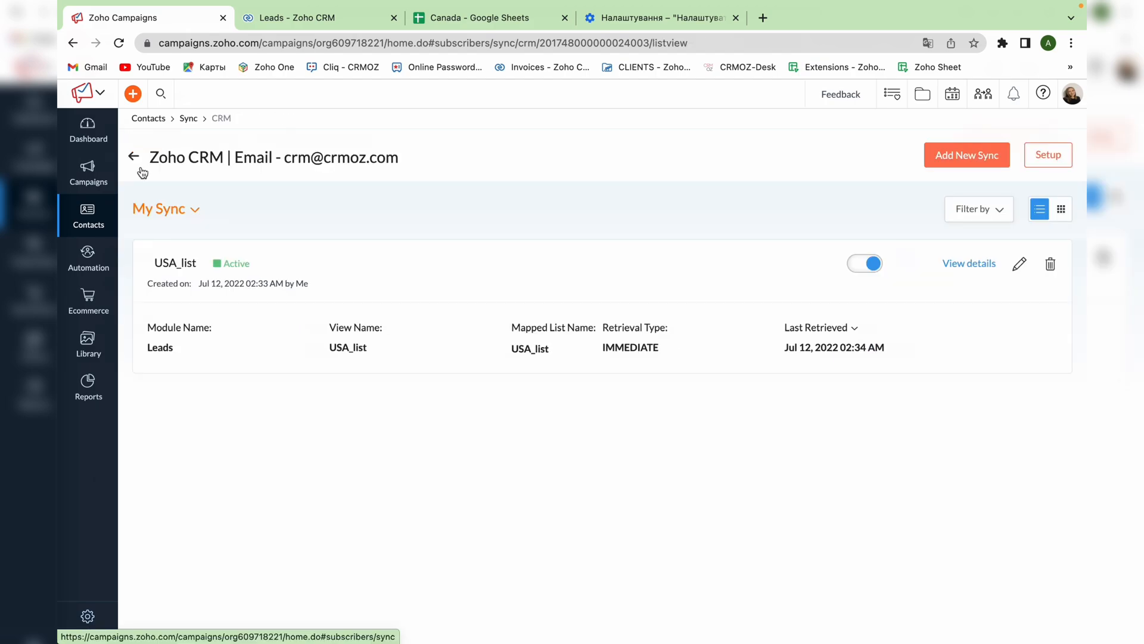
{"action": "left_click", "coordinate": [87, 216]}
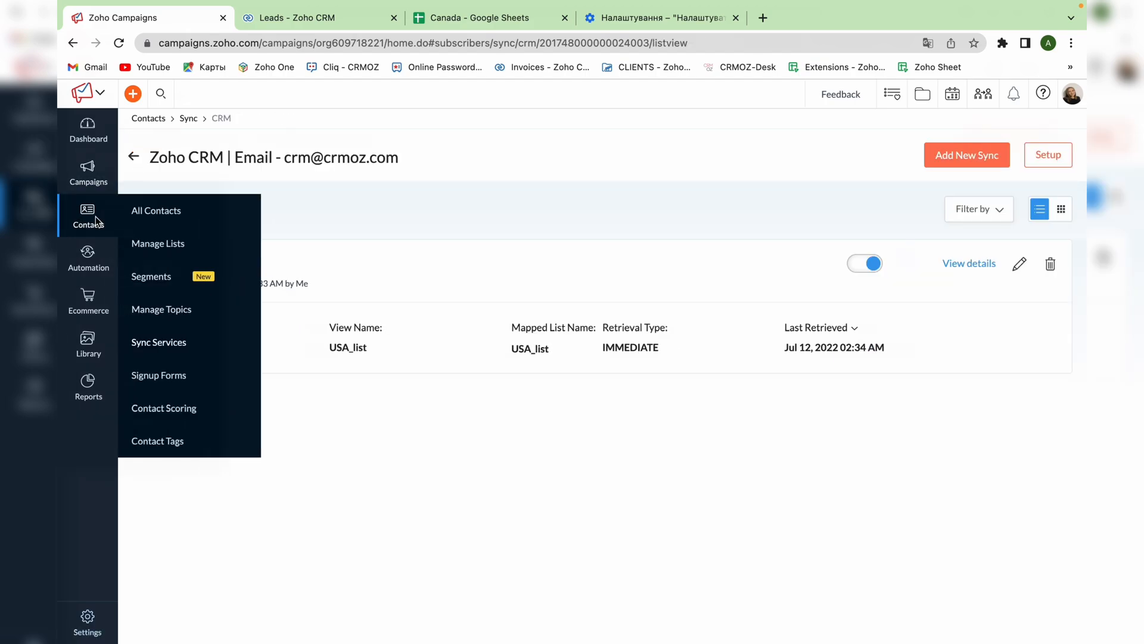
Go to Manage Lists, where USA_list shows 107 contacts
{"action": "left_click", "coordinate": [157, 243]}
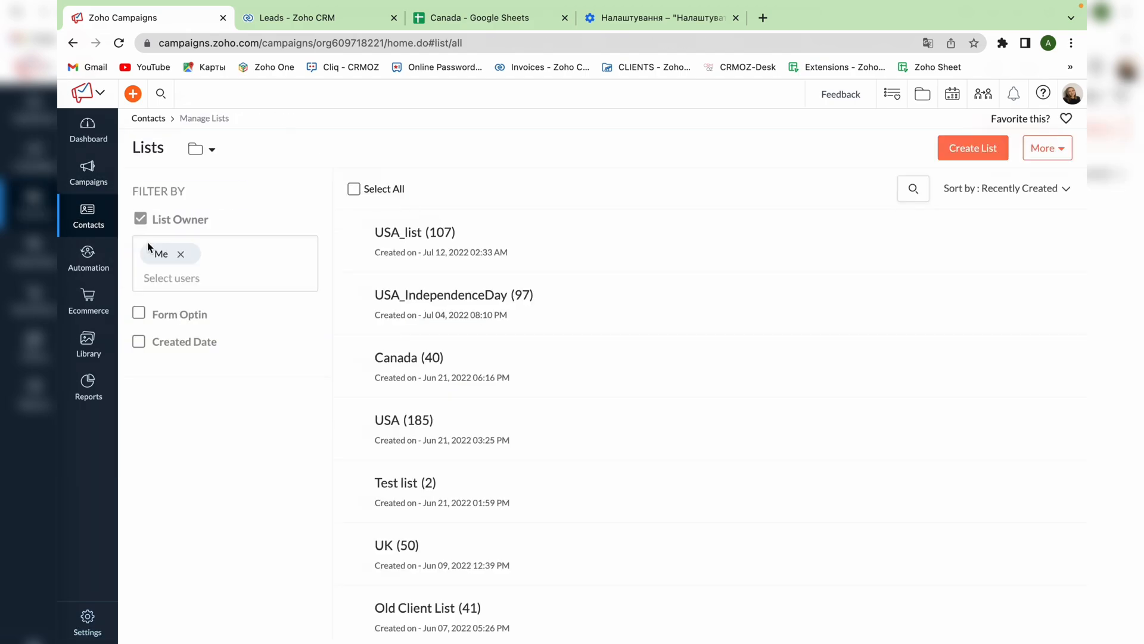
{"action": "mouse_move", "coordinate": [568, 248]}
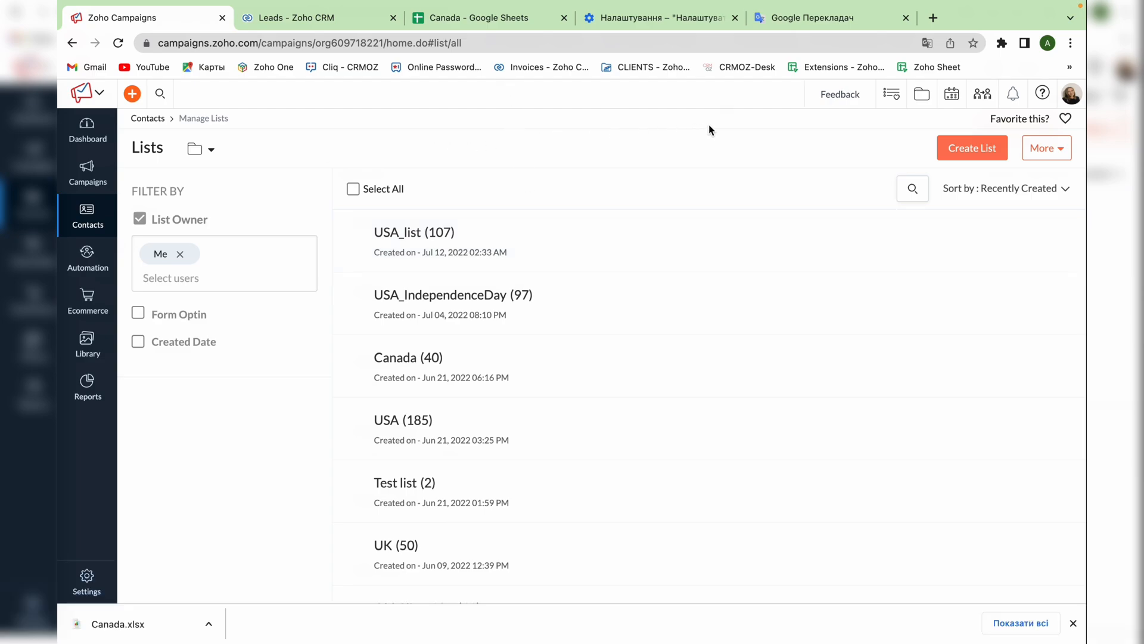
Create mailing list Canada_list with a short 'tes' note on how contacts are known
{"action": "left_click", "coordinate": [971, 148]}
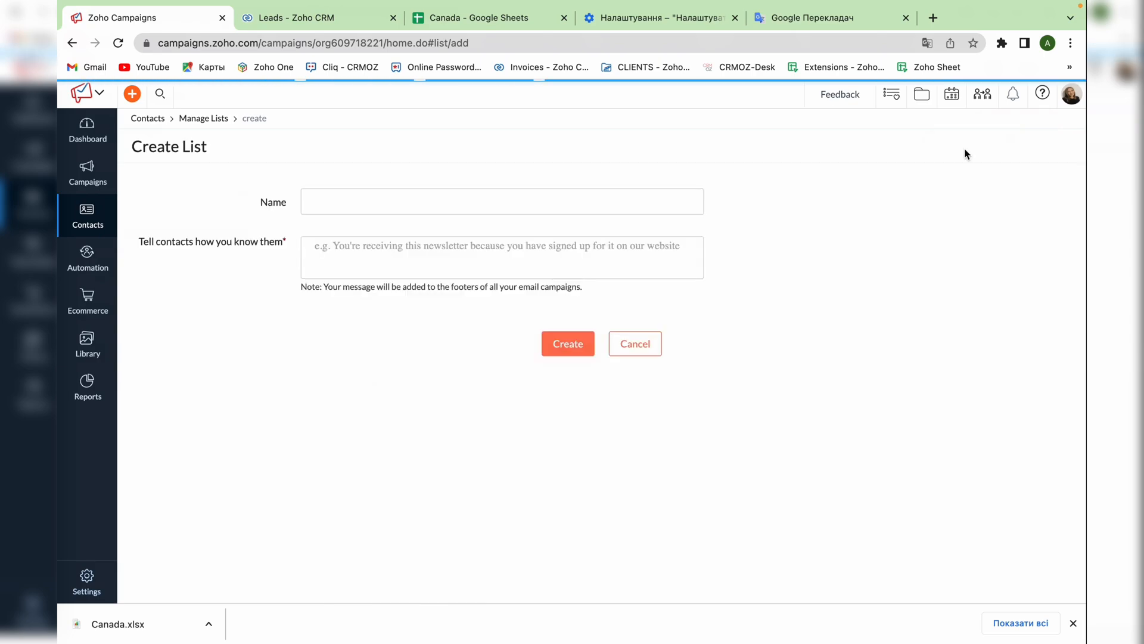
{"action": "type", "text": "Canada"}
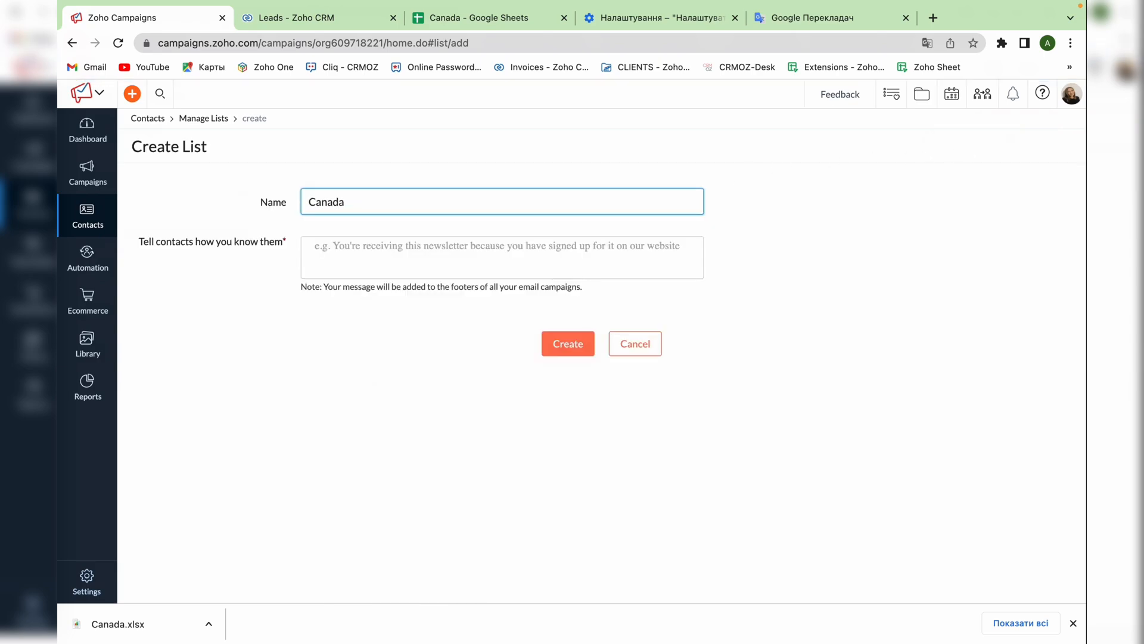
{"action": "type", "text": "tes"}
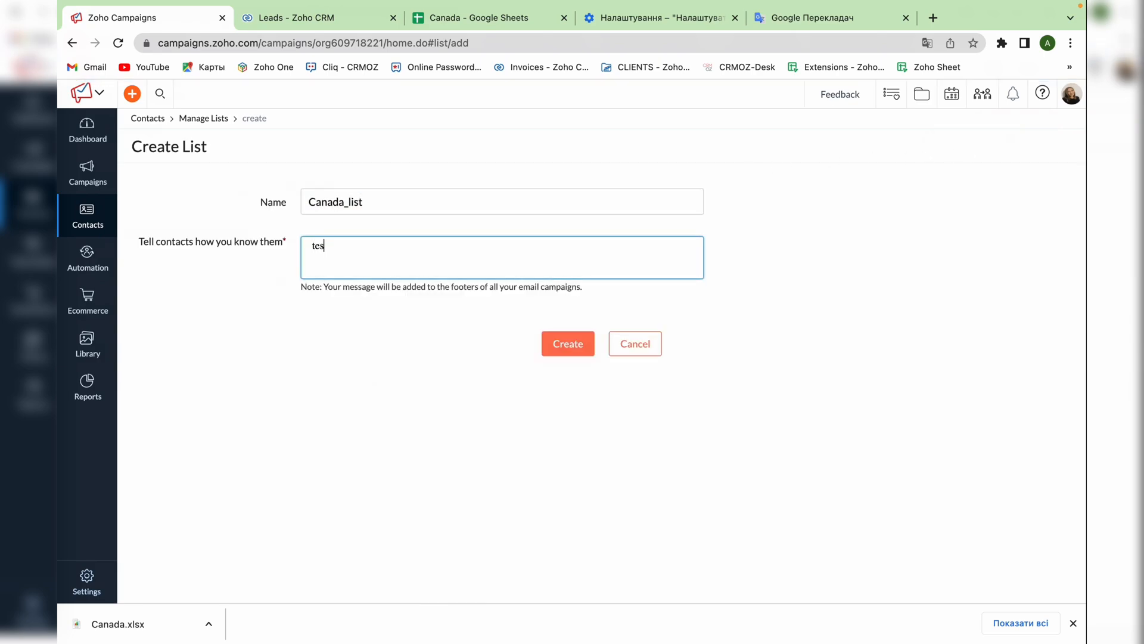
{"action": "left_click", "coordinate": [567, 343]}
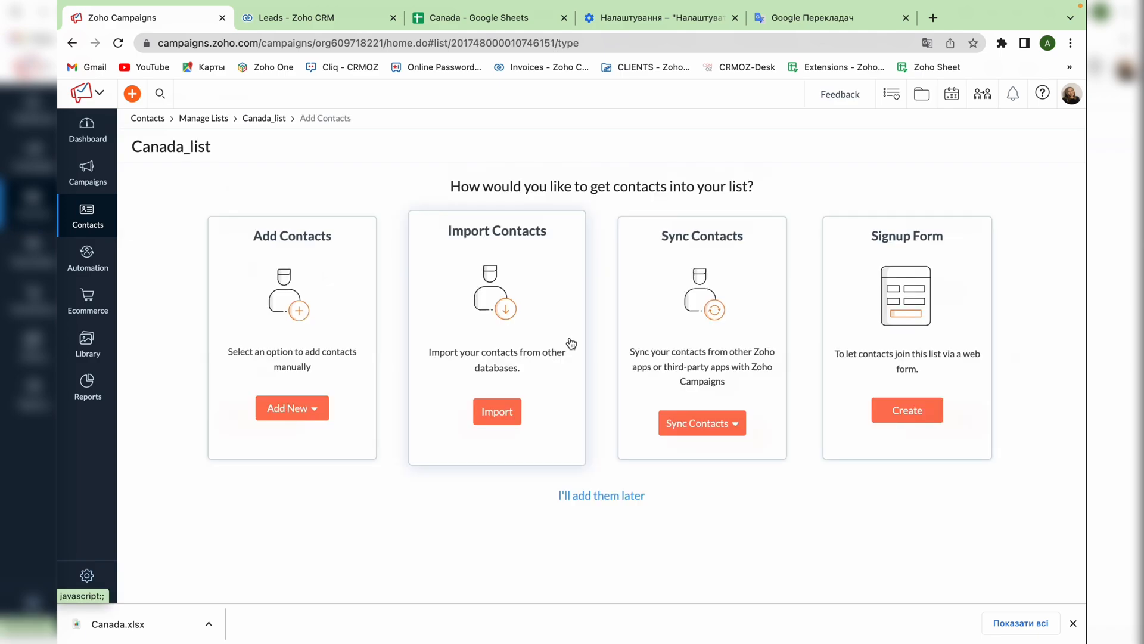
{"action": "mouse_move", "coordinate": [319, 323]}
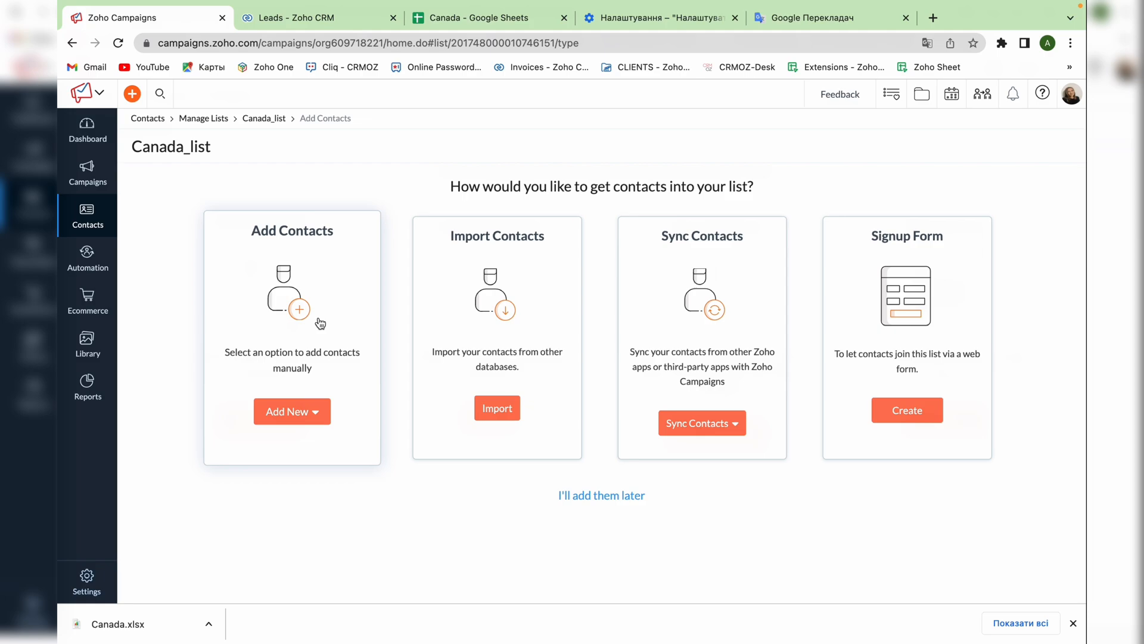
{"action": "mouse_move", "coordinate": [443, 314]}
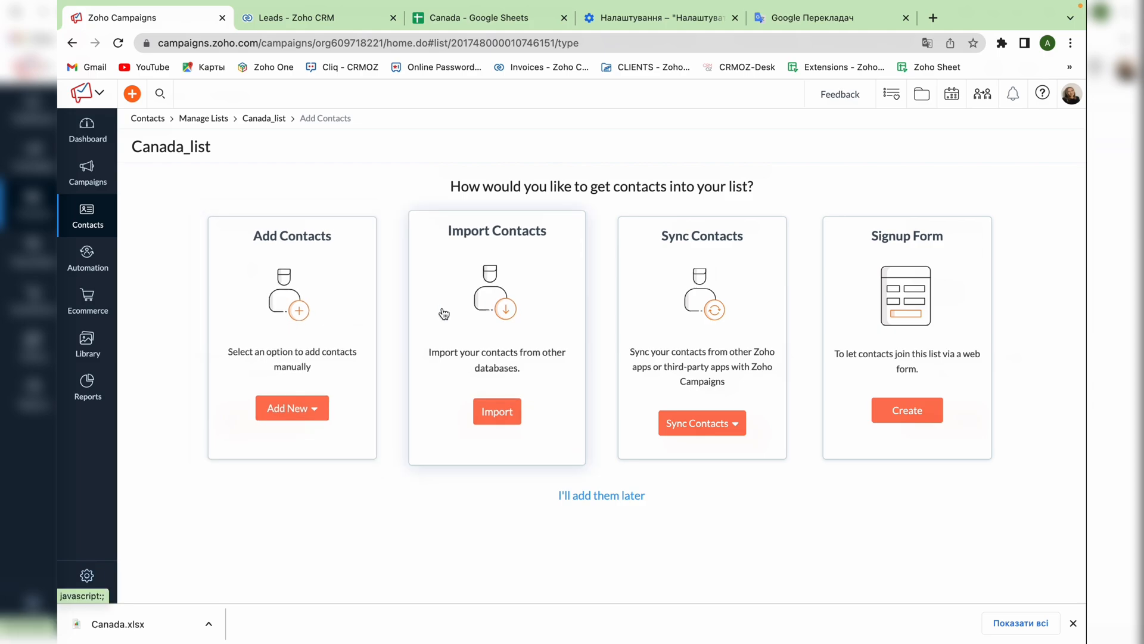
{"action": "mouse_move", "coordinate": [646, 299]}
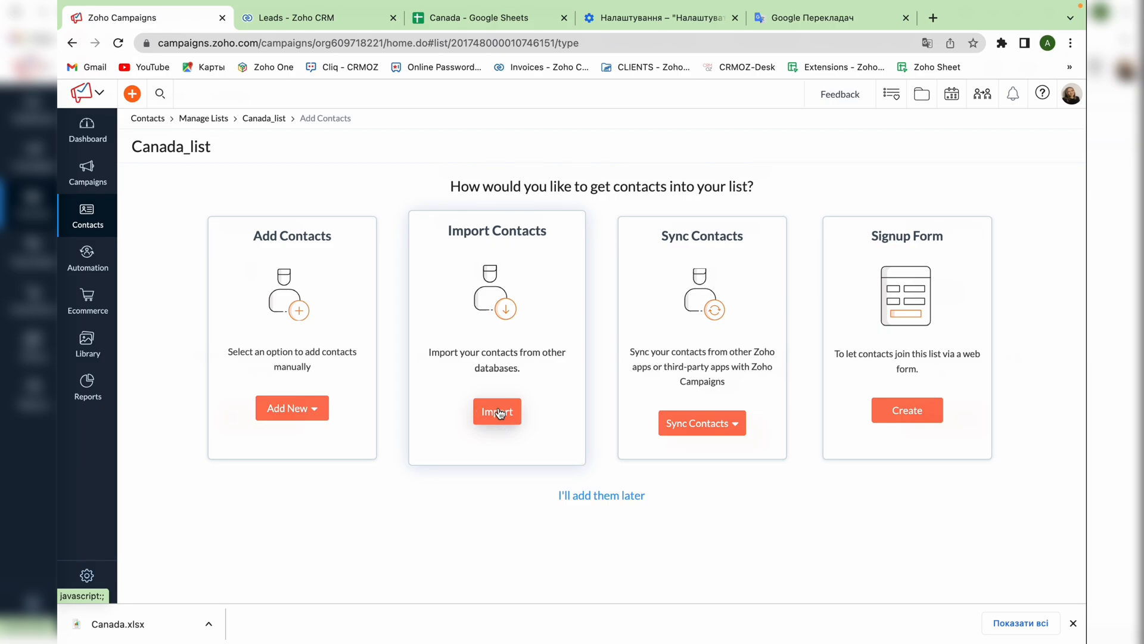
Import Canada.xlsx contacts into Canada_list with implied consent and the column-to-field mapping saved
{"action": "left_click", "coordinate": [496, 411]}
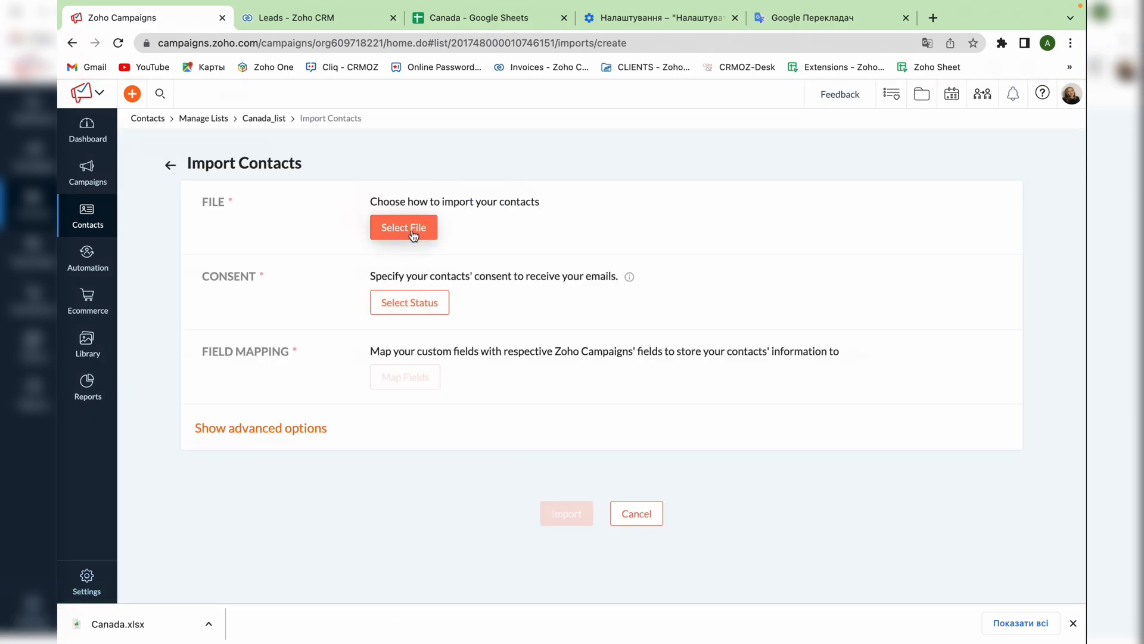
{"action": "left_click", "coordinate": [404, 227]}
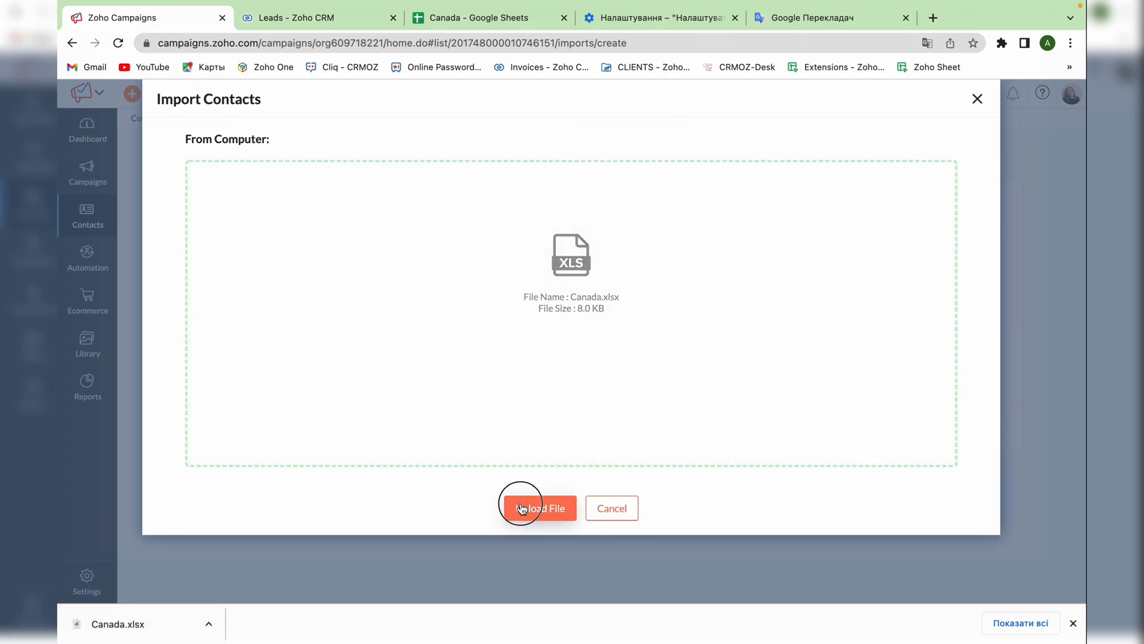
{"action": "left_click", "coordinate": [538, 508]}
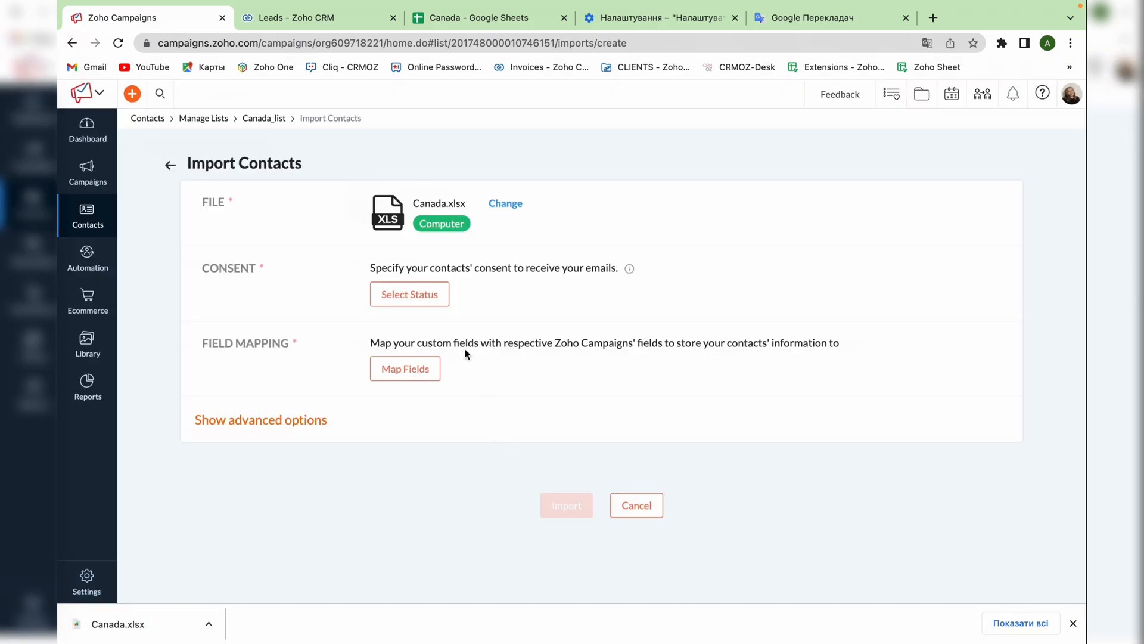
{"action": "left_click", "coordinate": [409, 294]}
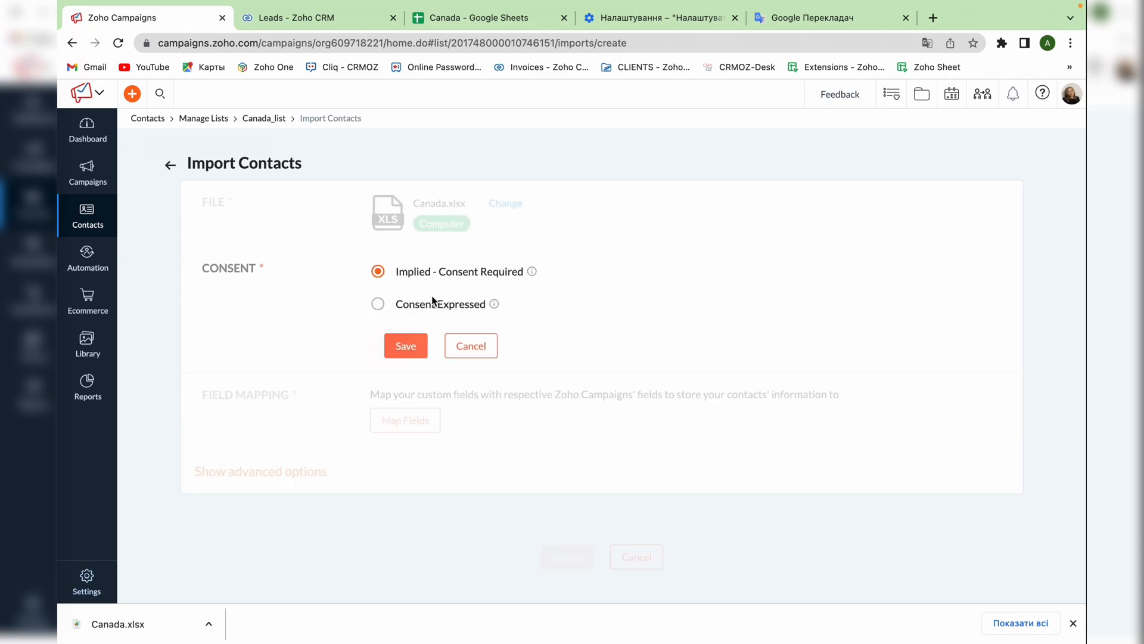
{"action": "left_click", "coordinate": [405, 345]}
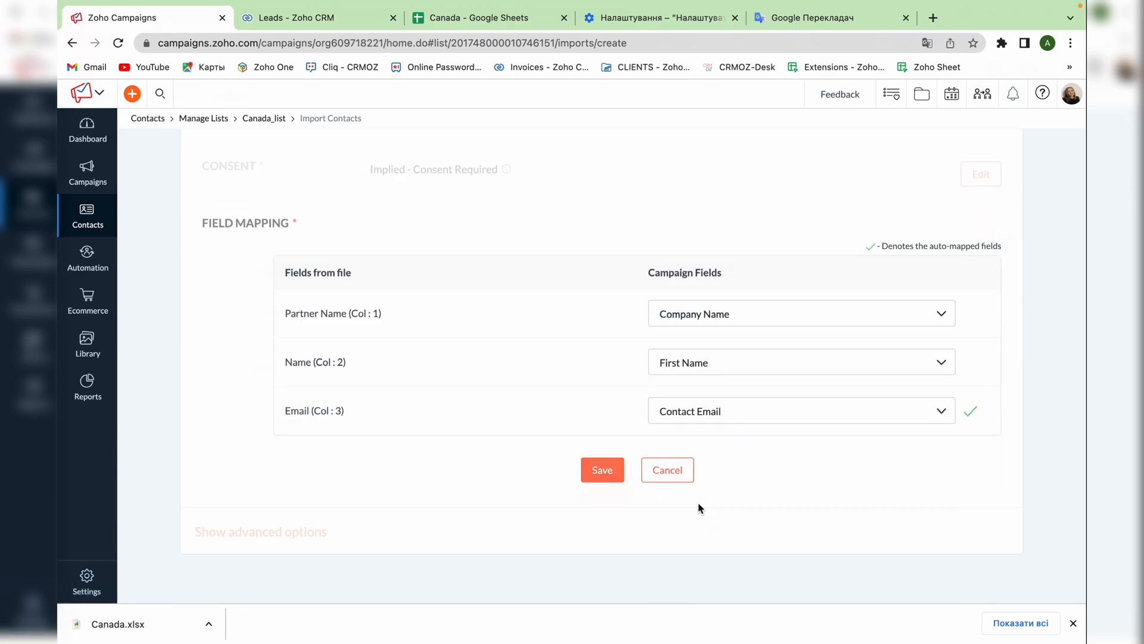
{"action": "left_click", "coordinate": [602, 469]}
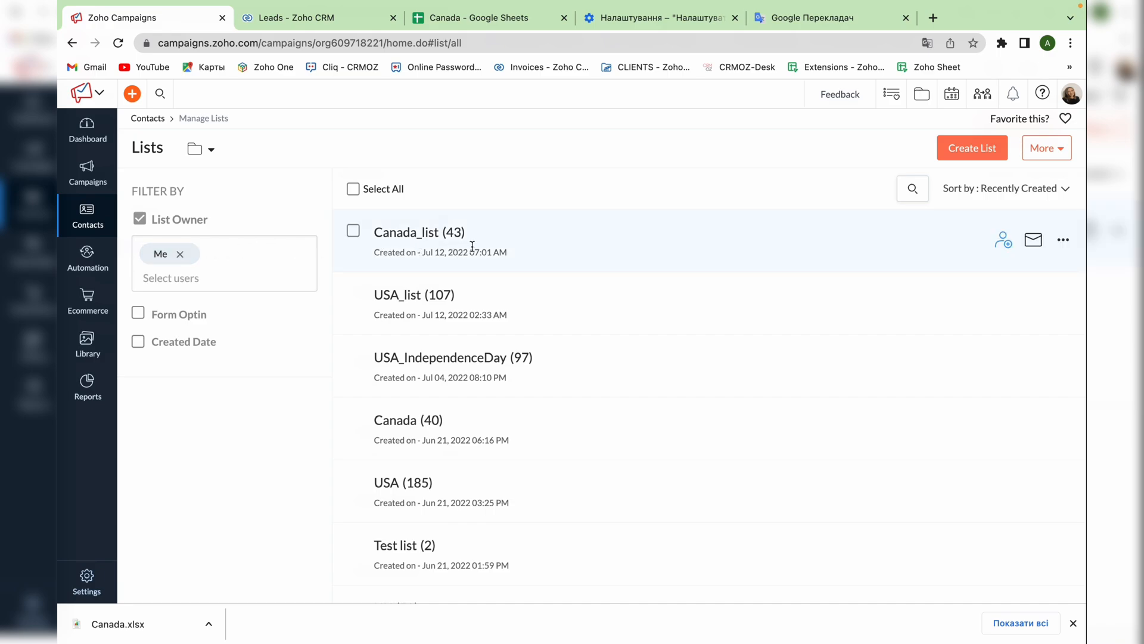
{"action": "mouse_move", "coordinate": [537, 251]}
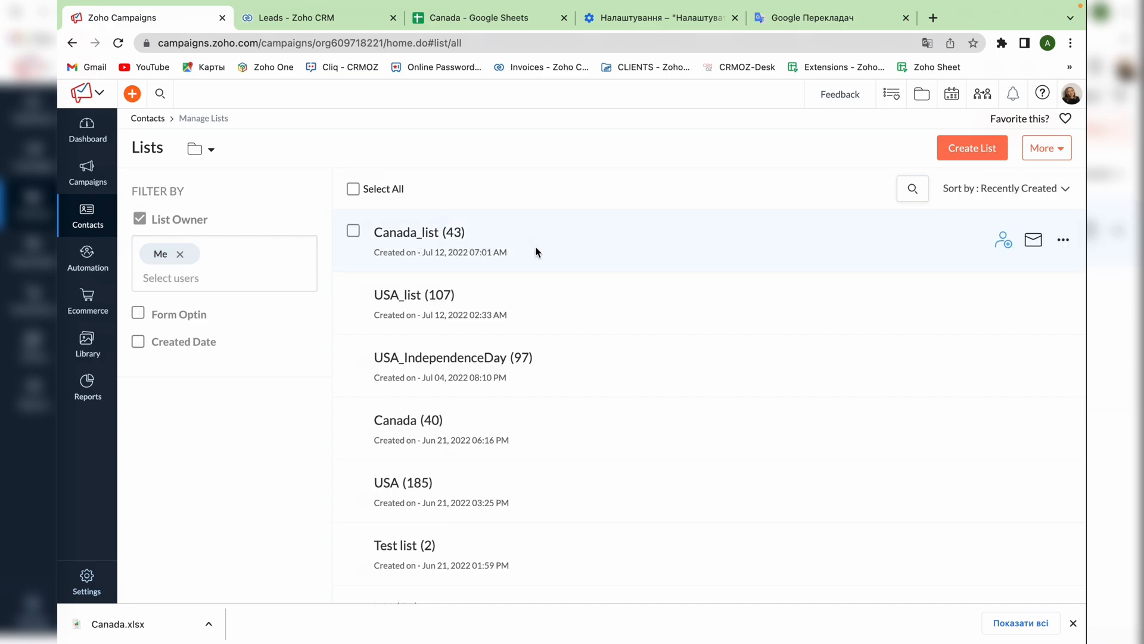
Go to the Email Campaigns page listing all campaigns
{"action": "left_click", "coordinate": [87, 173]}
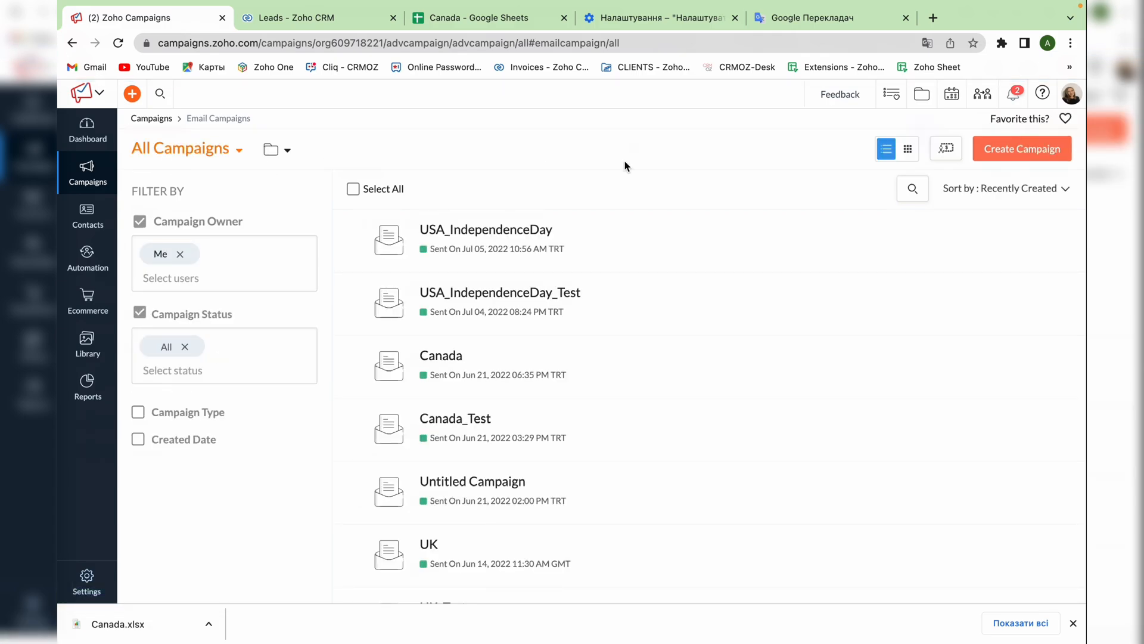
Create a new regular email campaign, leaving an Untitled Campaign draft
{"action": "left_click", "coordinate": [1022, 147]}
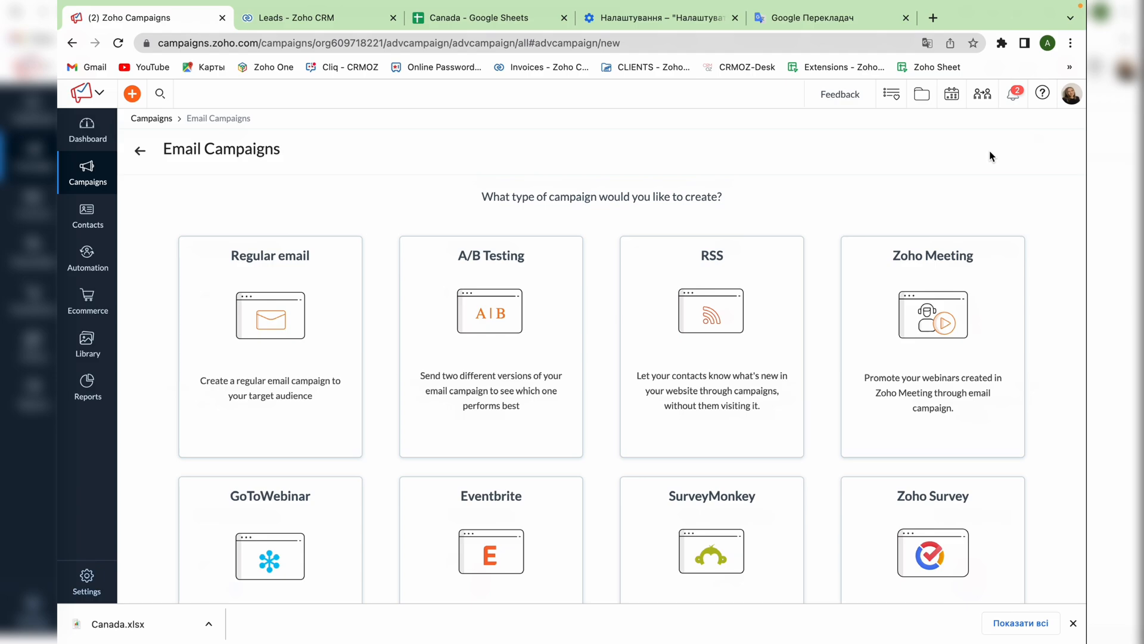
{"action": "mouse_move", "coordinate": [657, 261]}
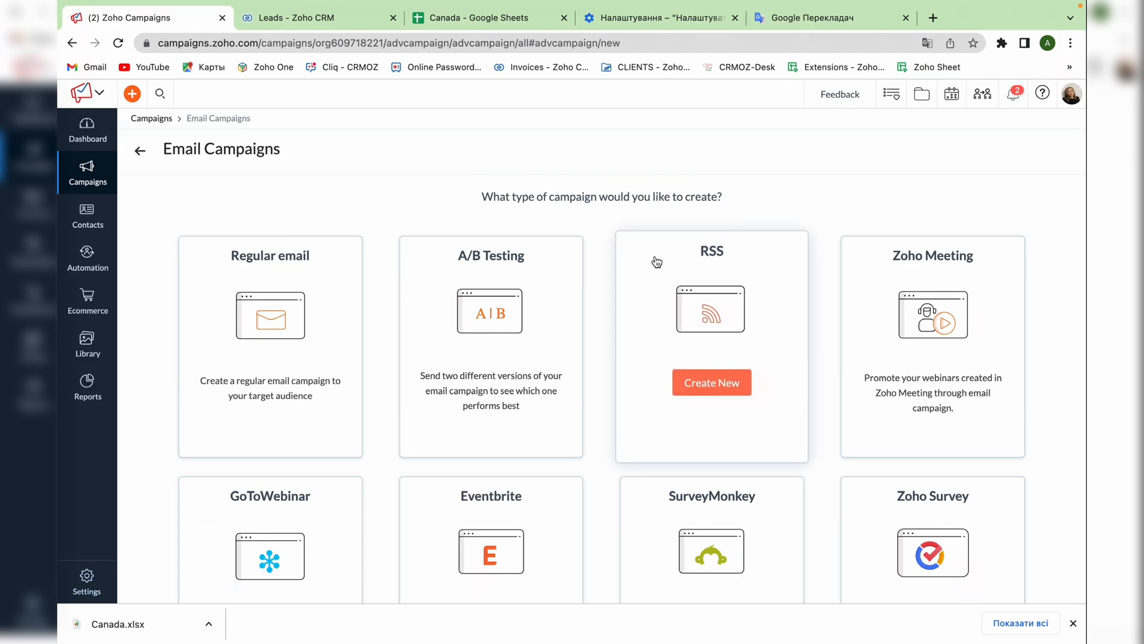
{"action": "mouse_move", "coordinate": [329, 362]}
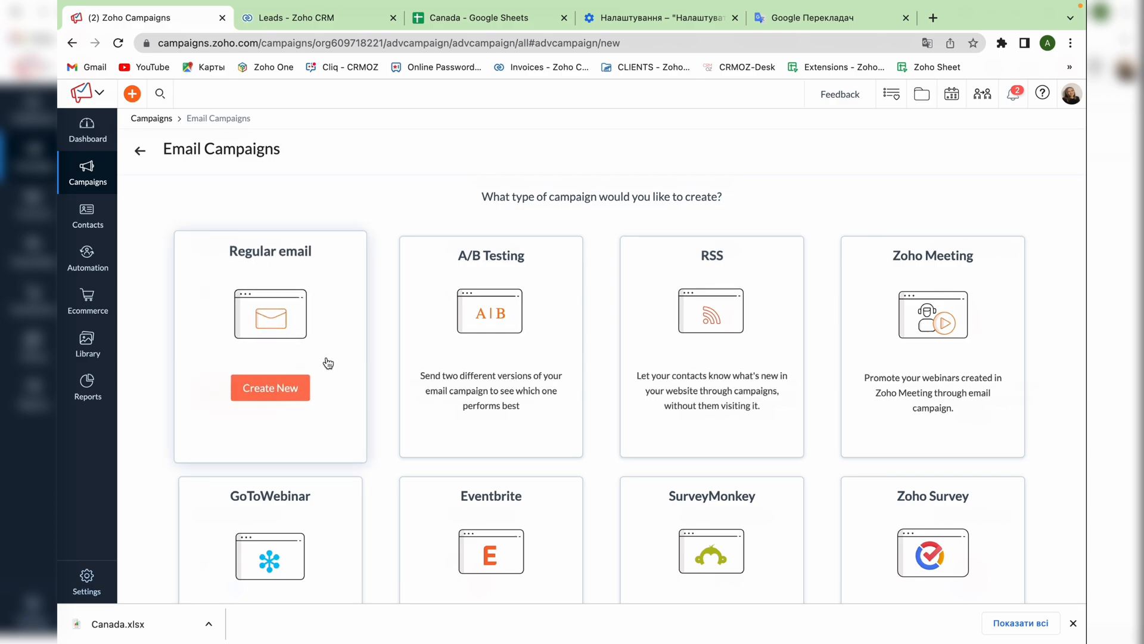
{"action": "mouse_move", "coordinate": [490, 350]}
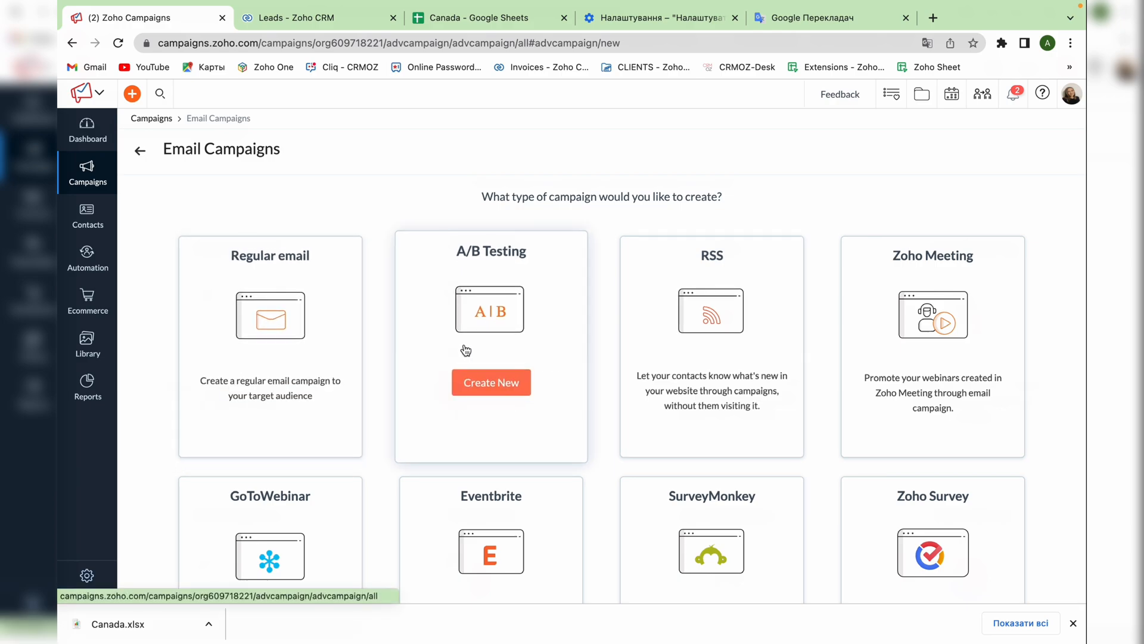
{"action": "left_click", "coordinate": [491, 383]}
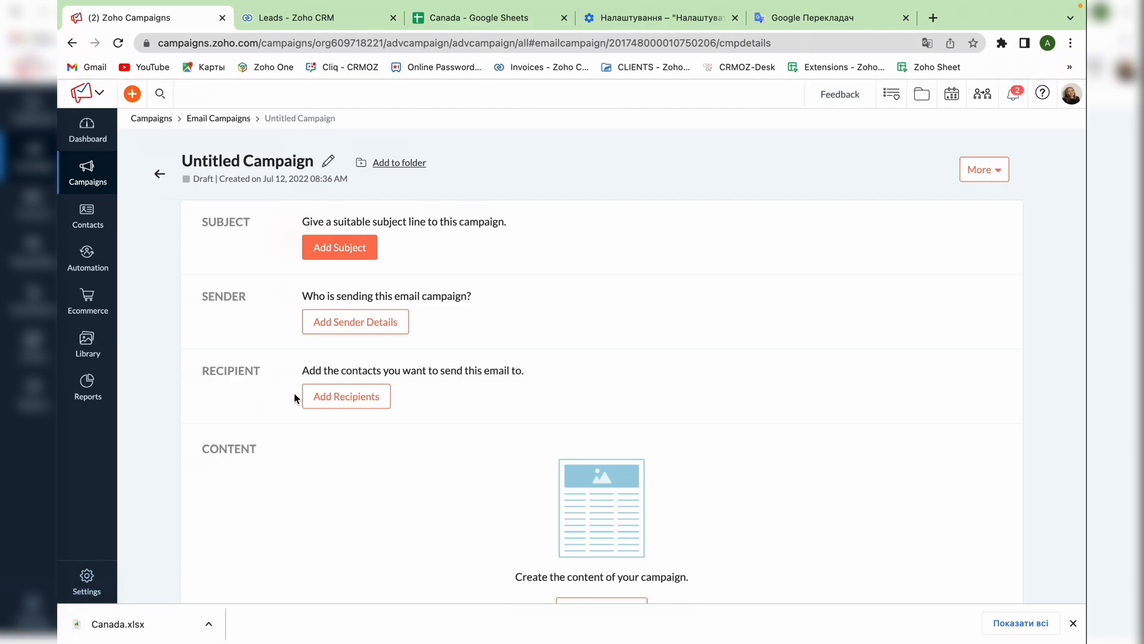
Rename the draft to Test_list and save the subject line 'Subject'
{"action": "left_click", "coordinate": [328, 160]}
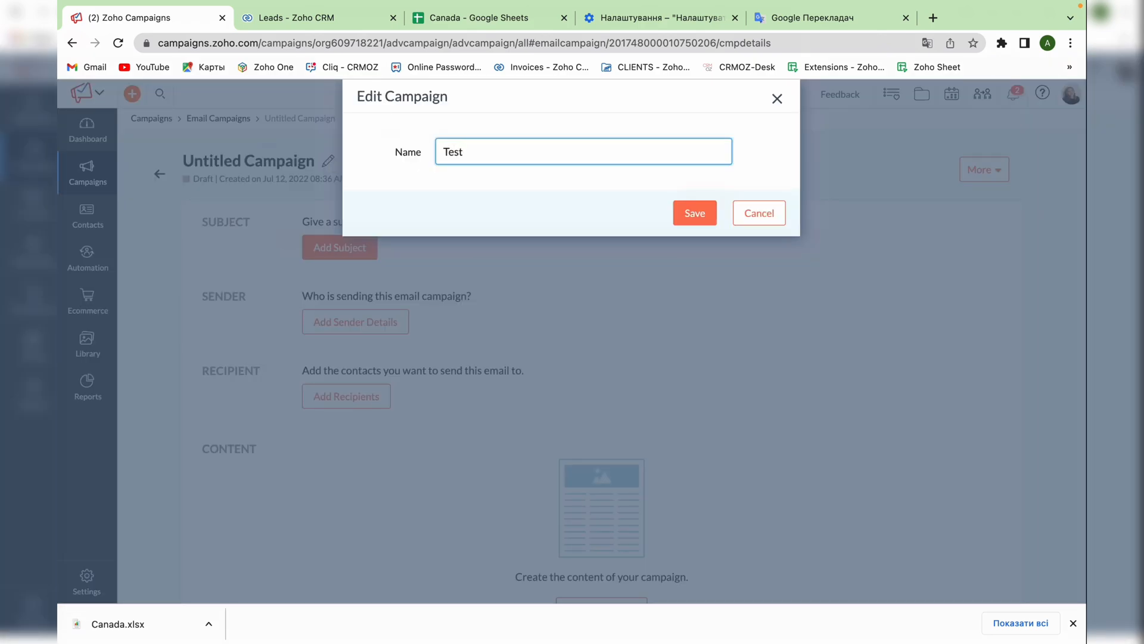
{"action": "left_click", "coordinate": [694, 212]}
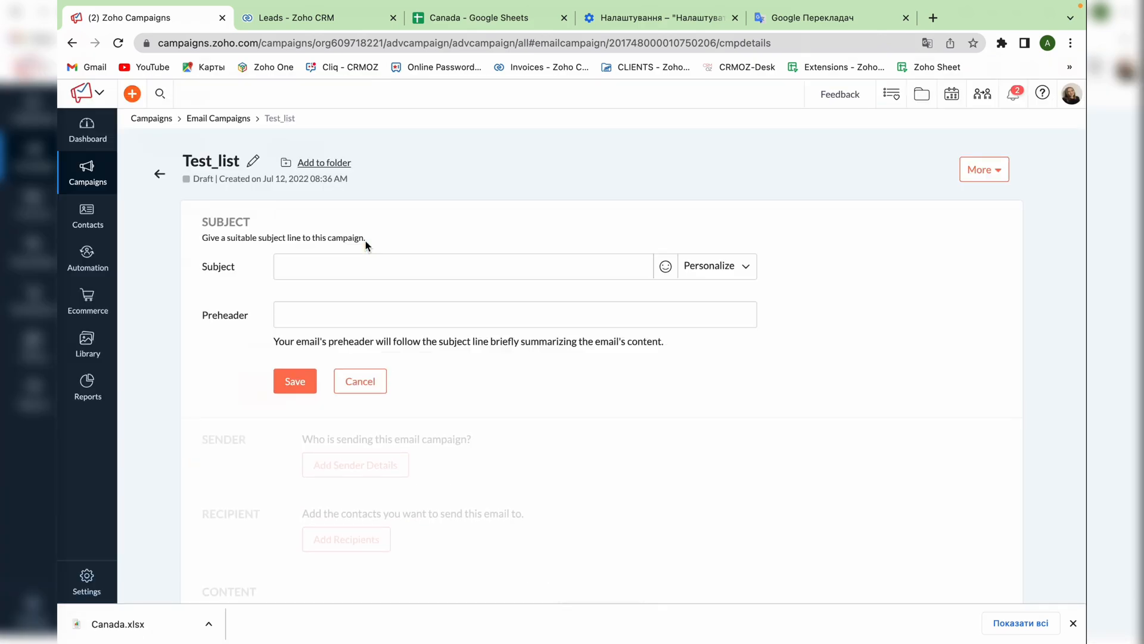
{"action": "type", "text": "Sub"}
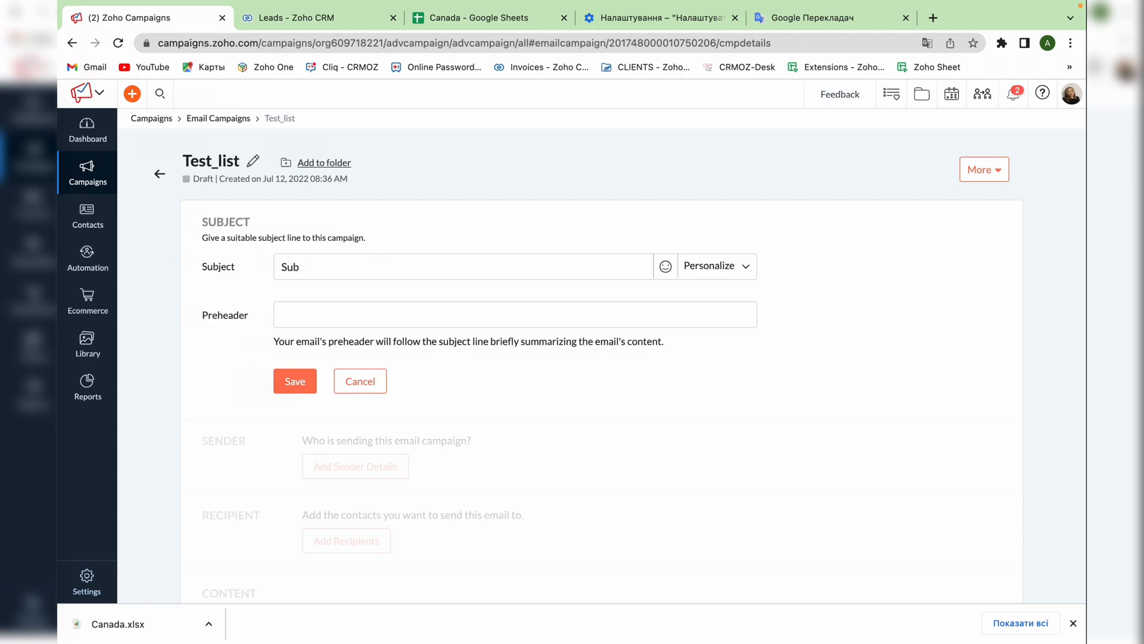
{"action": "left_click", "coordinate": [294, 380]}
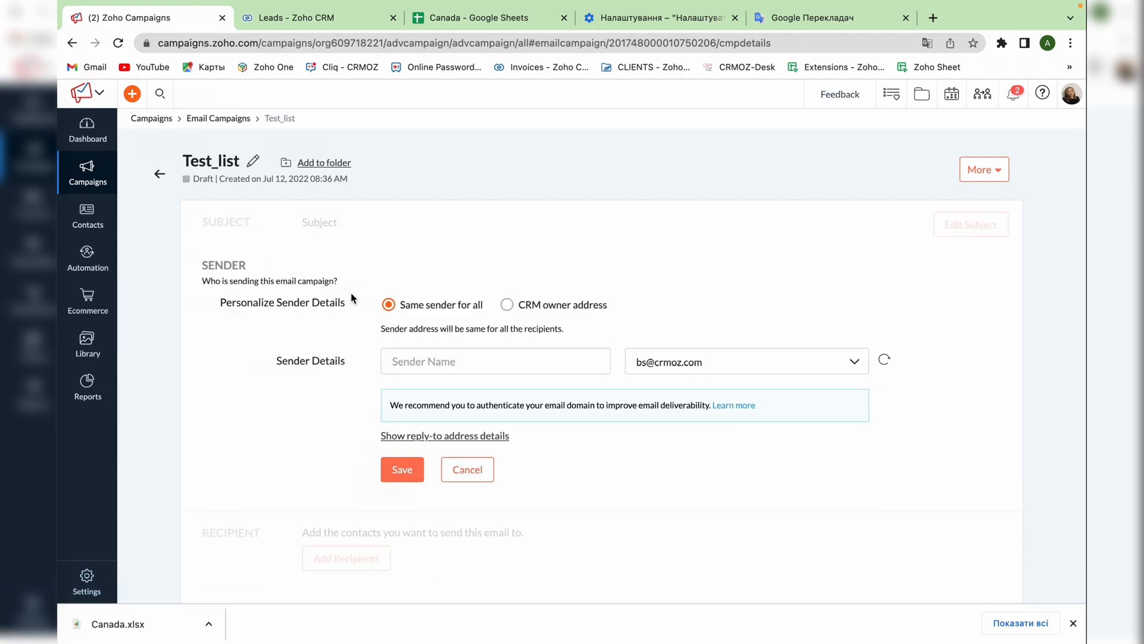
Set the sender name to User, reveal the reply-to details, and save sender details
{"action": "type", "text": "U"}
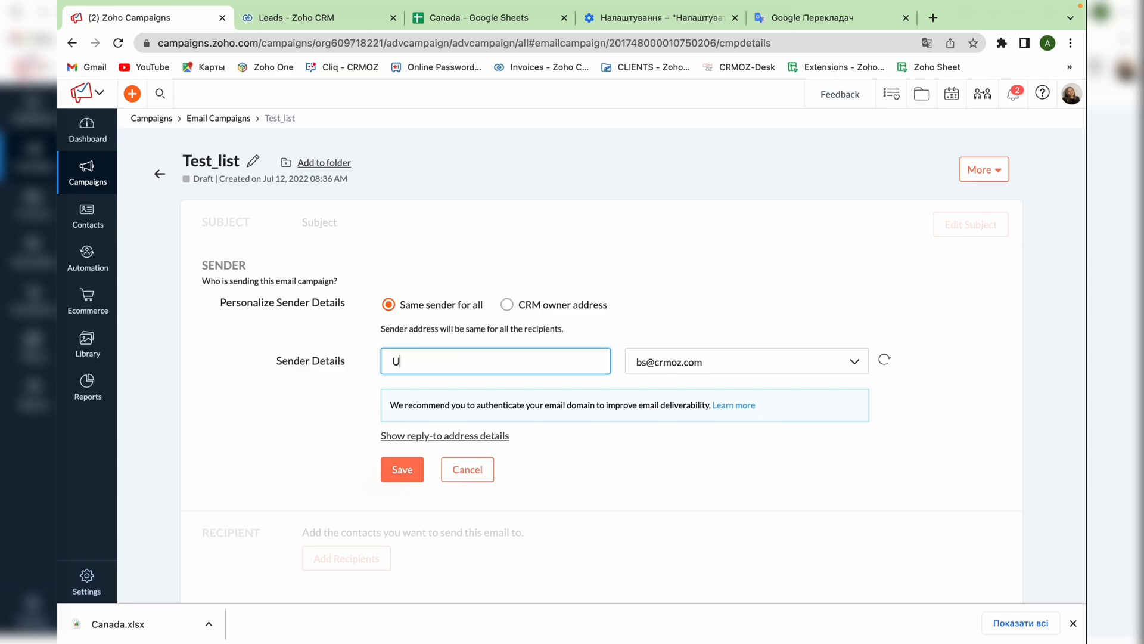
{"action": "left_click", "coordinate": [445, 436]}
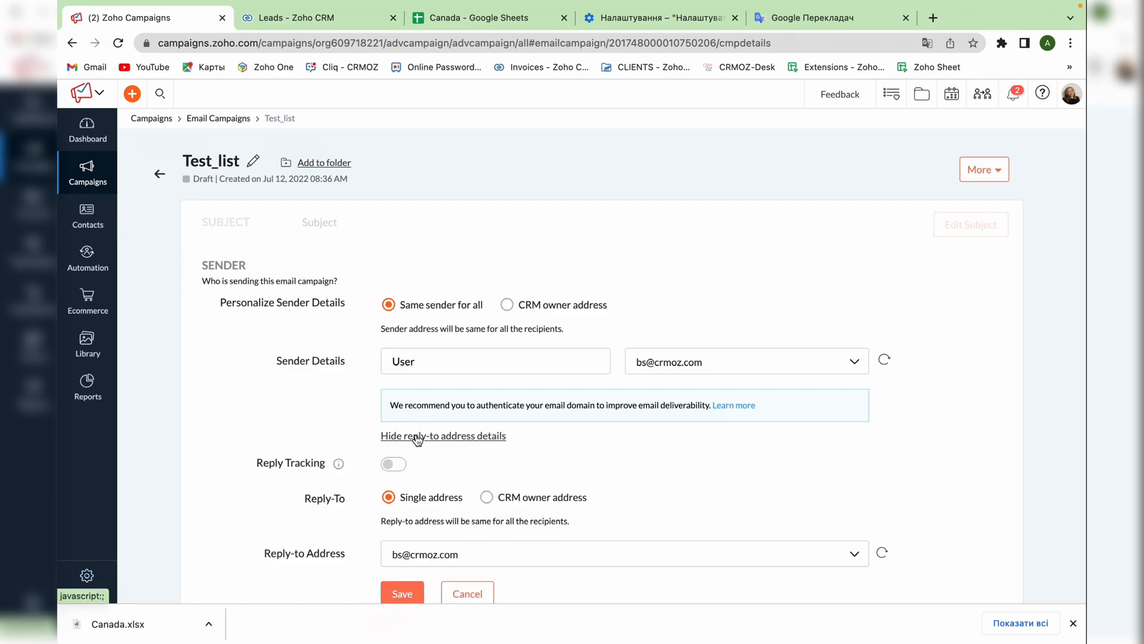
{"action": "scroll", "scroll_direction": "down", "scroll_amount": 3}
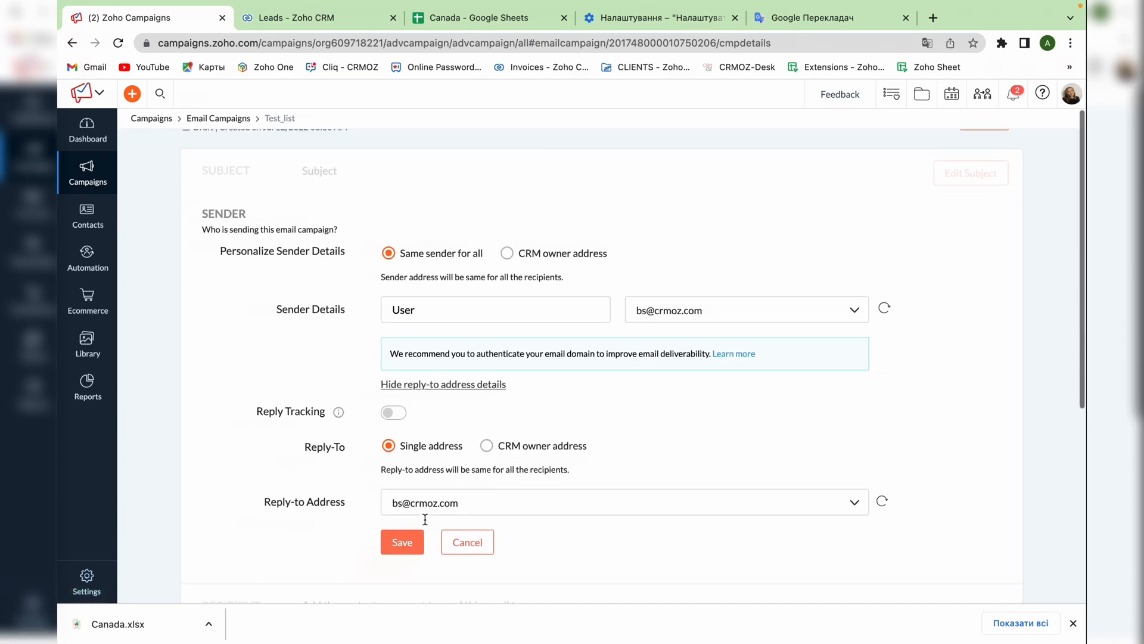
{"action": "left_click", "coordinate": [402, 541]}
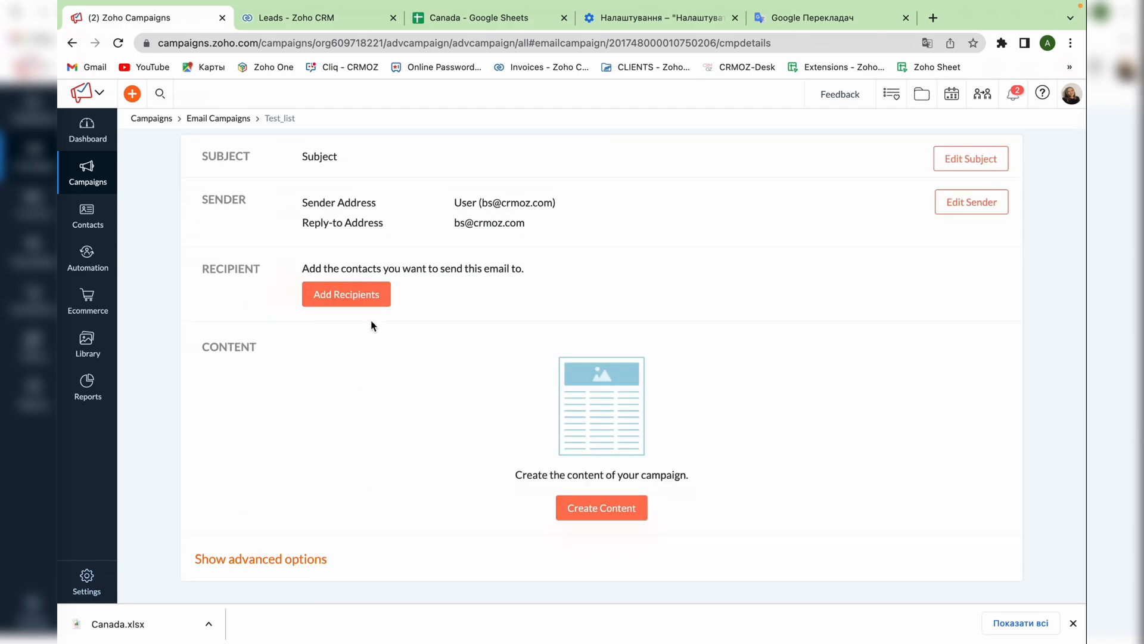
Make the Test list mailing list (2 contacts) the recipients and create the email content
{"action": "left_click", "coordinate": [345, 294]}
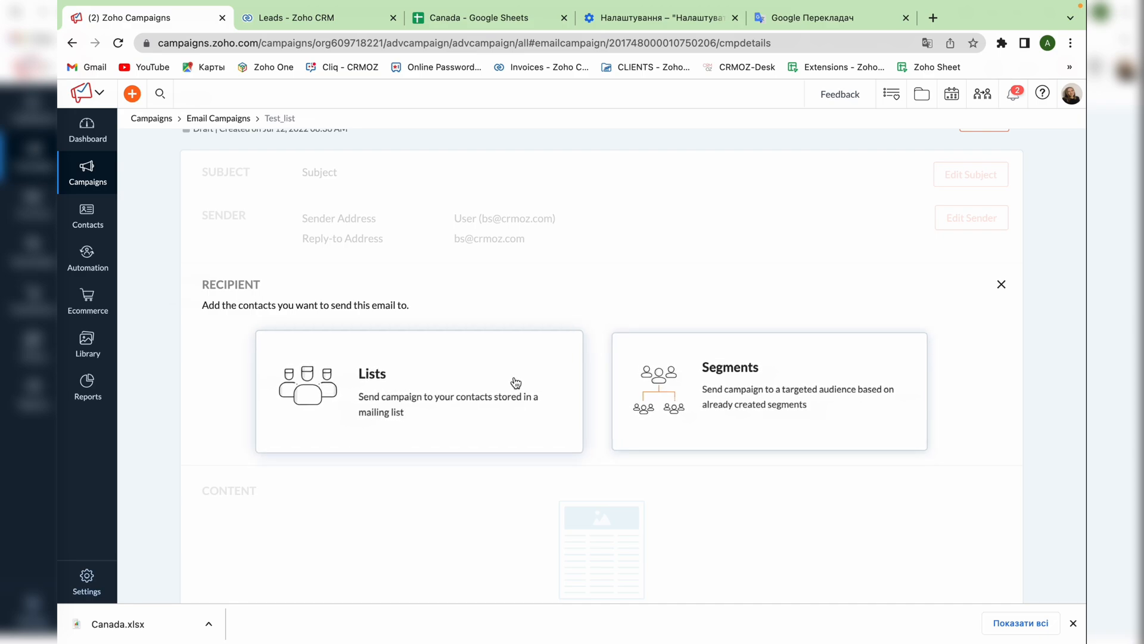
{"action": "left_click", "coordinate": [515, 383]}
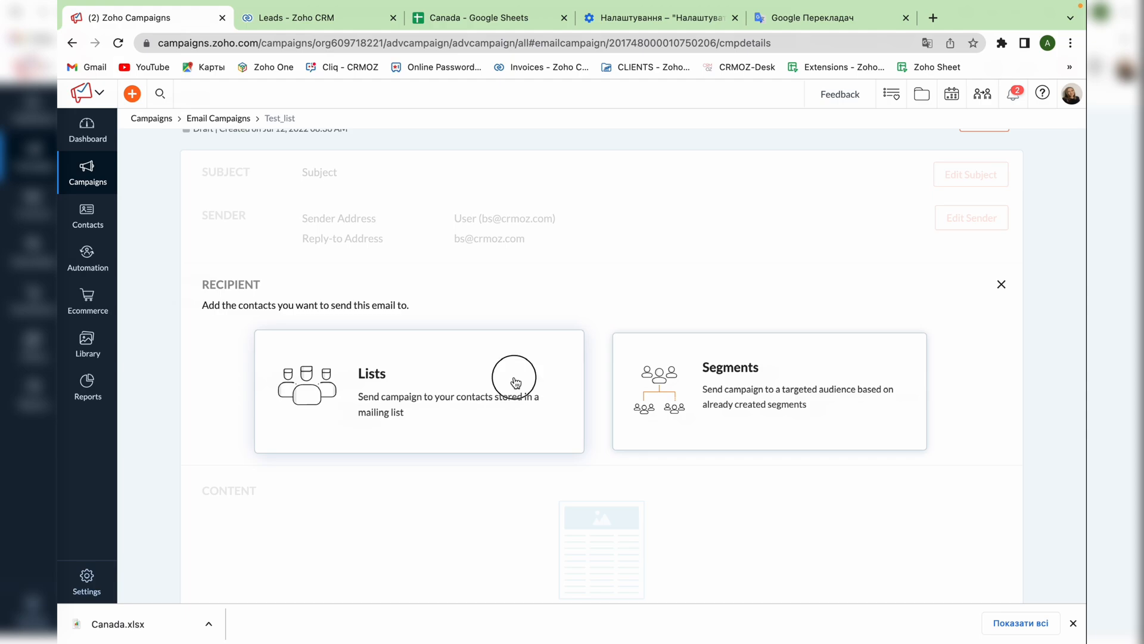
{"action": "left_click", "coordinate": [419, 391]}
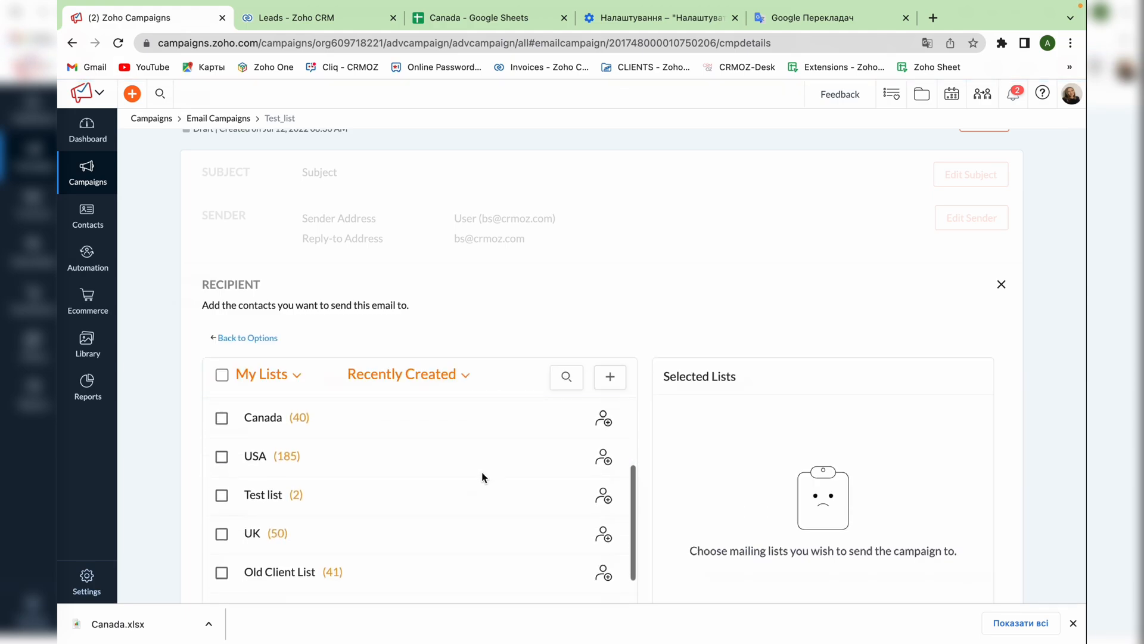
{"action": "left_click", "coordinate": [222, 493]}
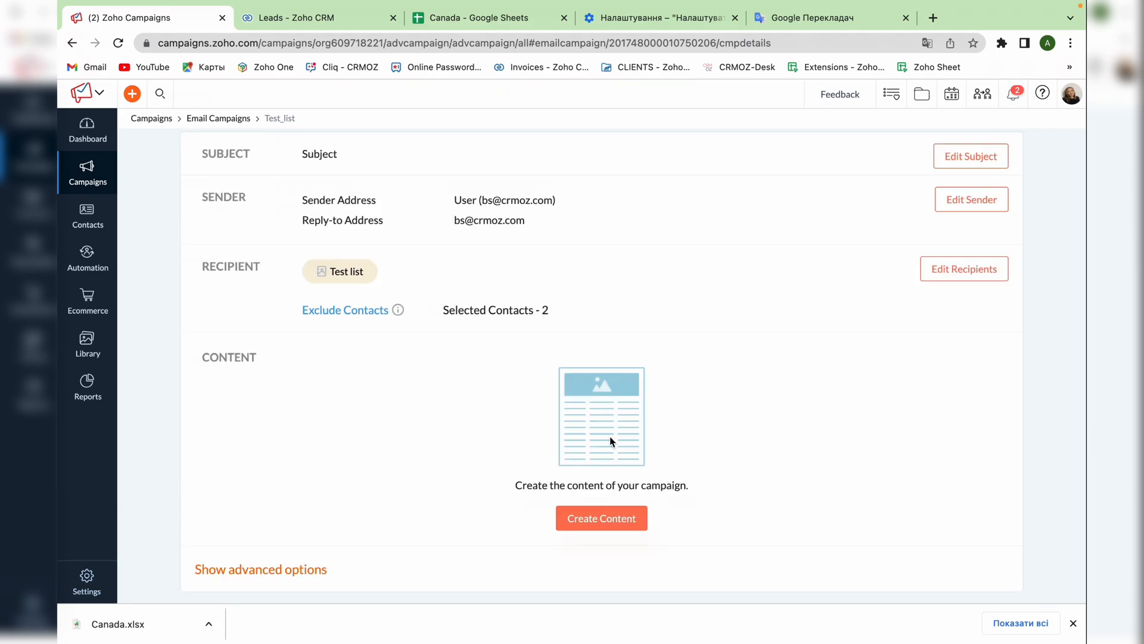
{"action": "left_click", "coordinate": [600, 517]}
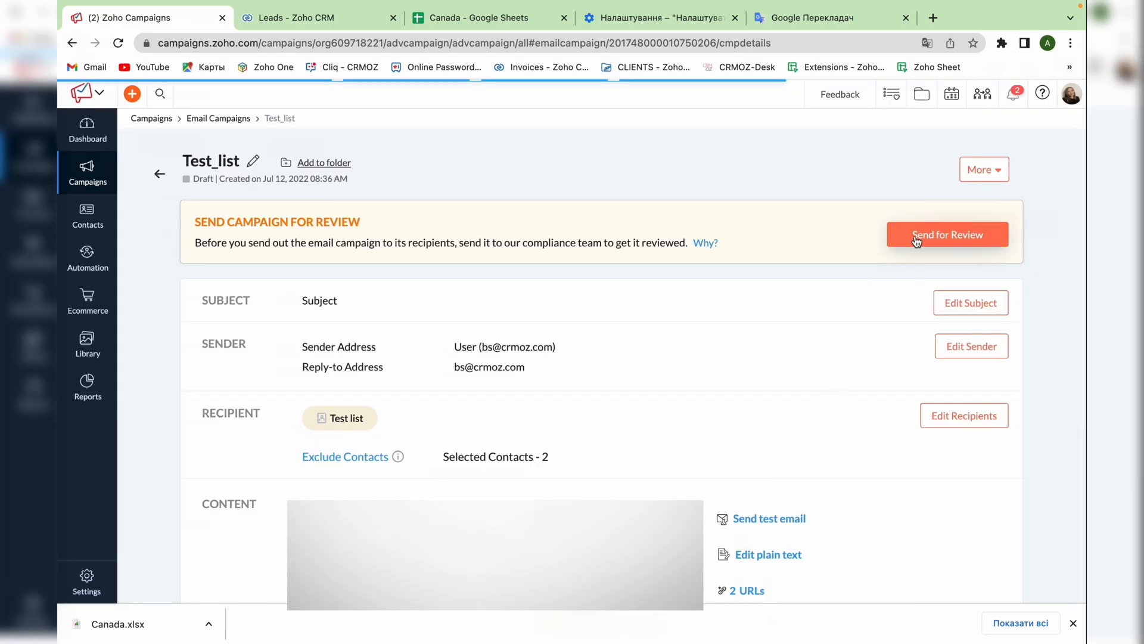
Submit Test_list for compliance review and return to All Campaigns
{"action": "left_click", "coordinate": [947, 235]}
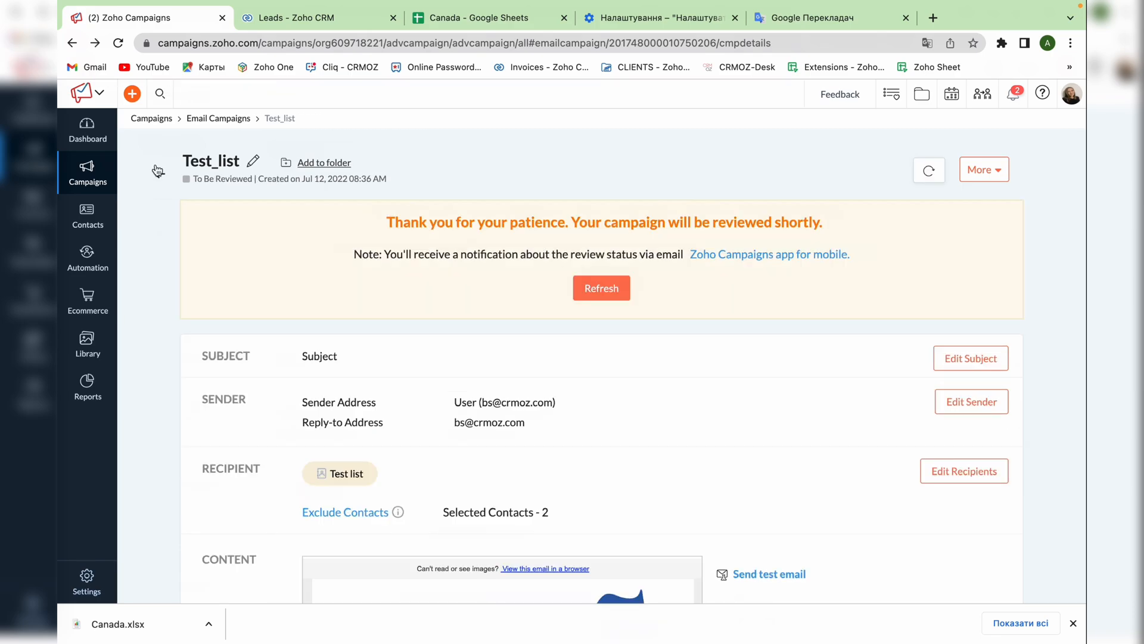
{"action": "left_click", "coordinate": [72, 43]}
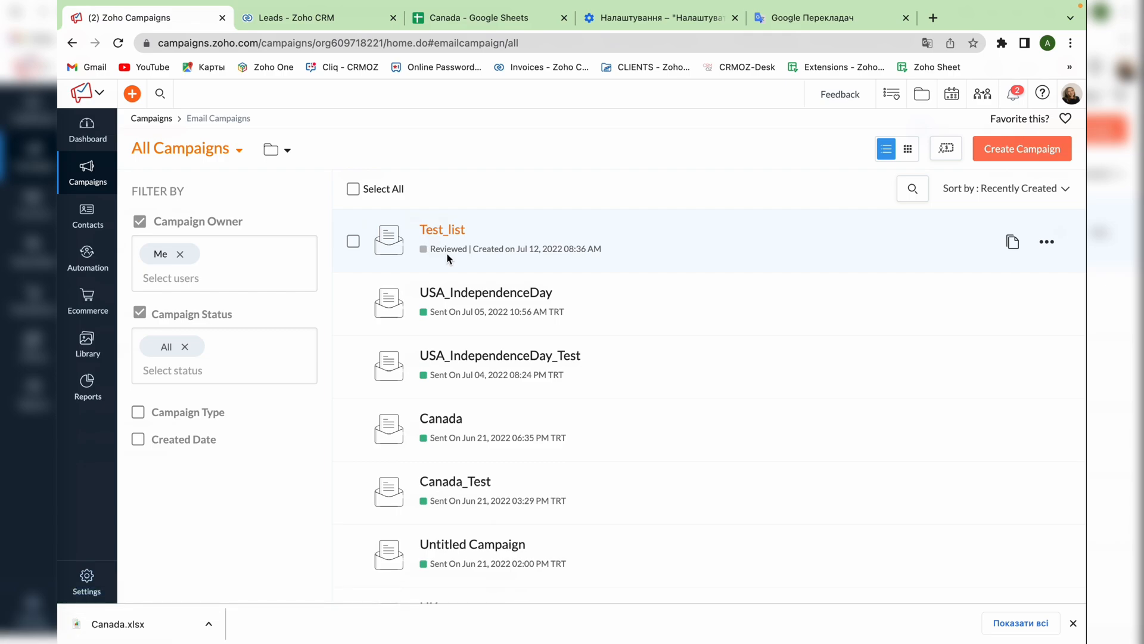
Open the approved Test_list campaign page with its send options
{"action": "left_click", "coordinate": [441, 229]}
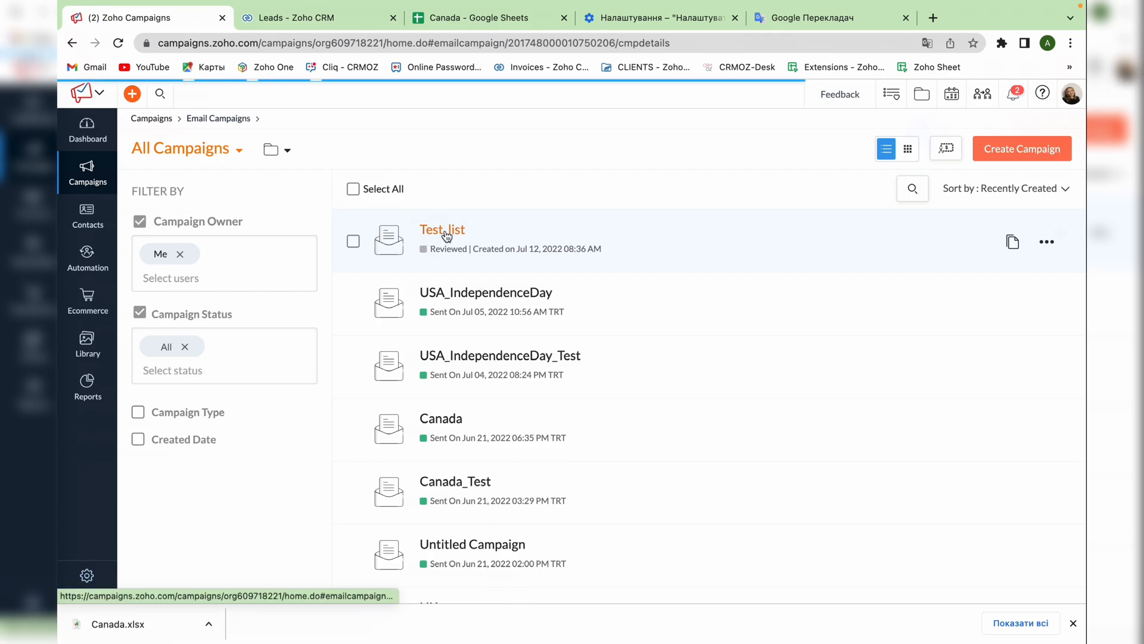
{"action": "left_click", "coordinate": [442, 229]}
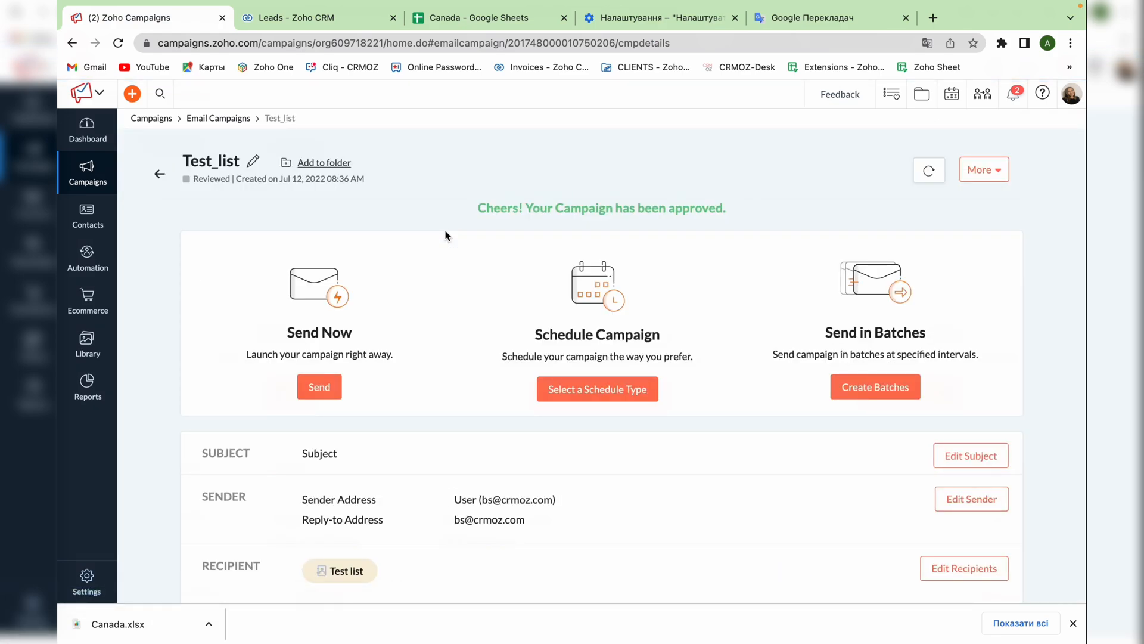
{"action": "mouse_move", "coordinate": [422, 268]}
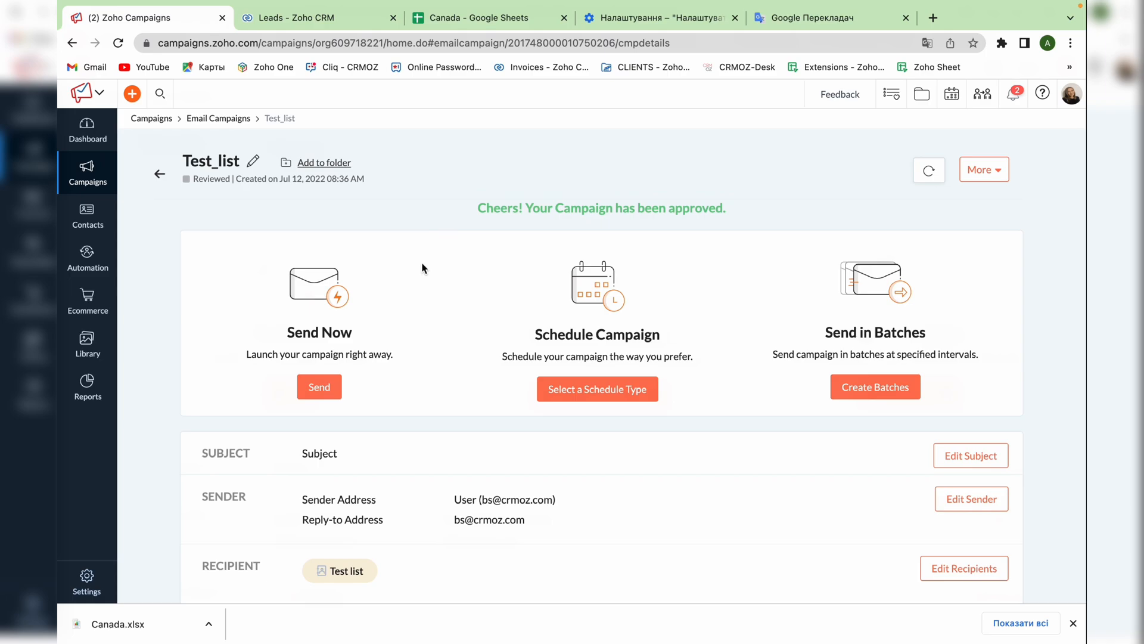
{"action": "mouse_move", "coordinate": [436, 283]}
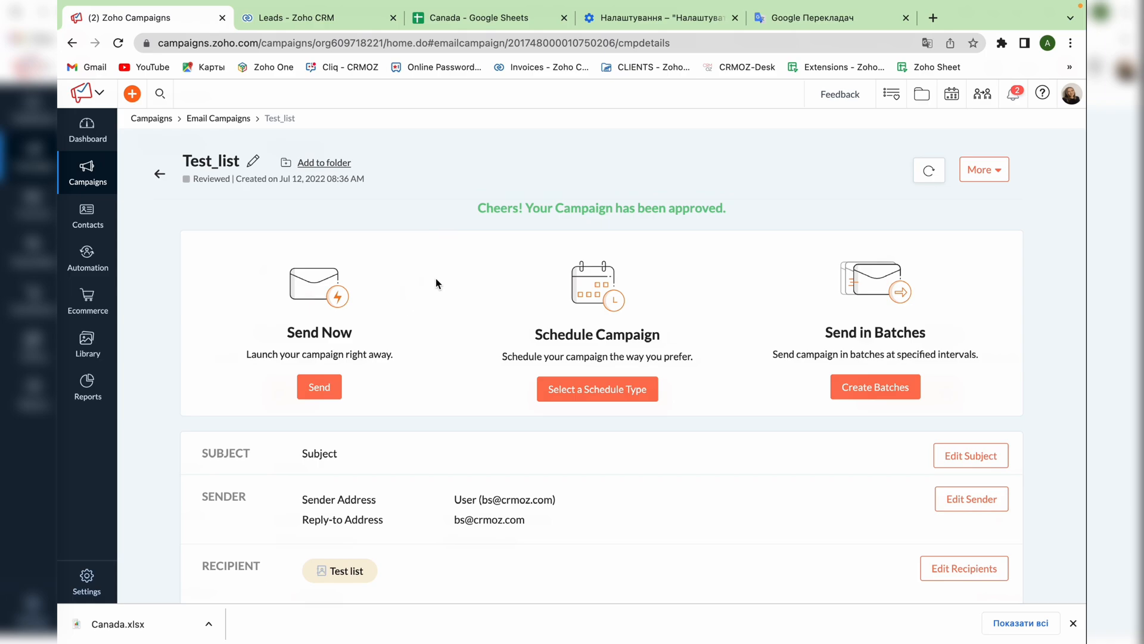
{"action": "mouse_move", "coordinate": [549, 329]}
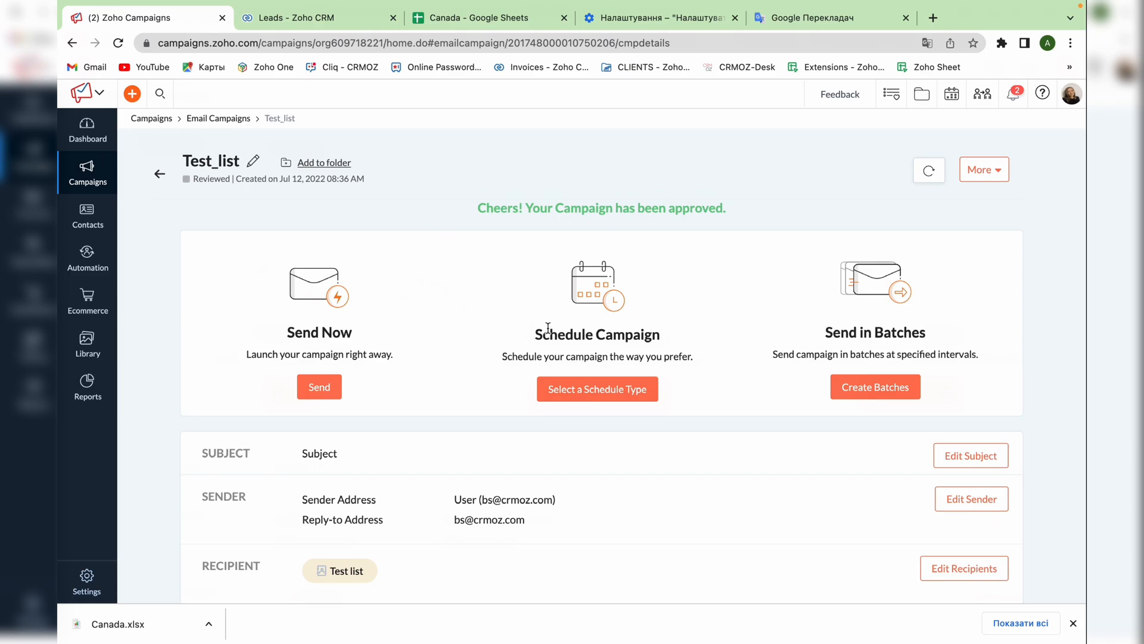
Send Test_list now and confirm, so Zoho reports sending has started
{"action": "left_click", "coordinate": [319, 387]}
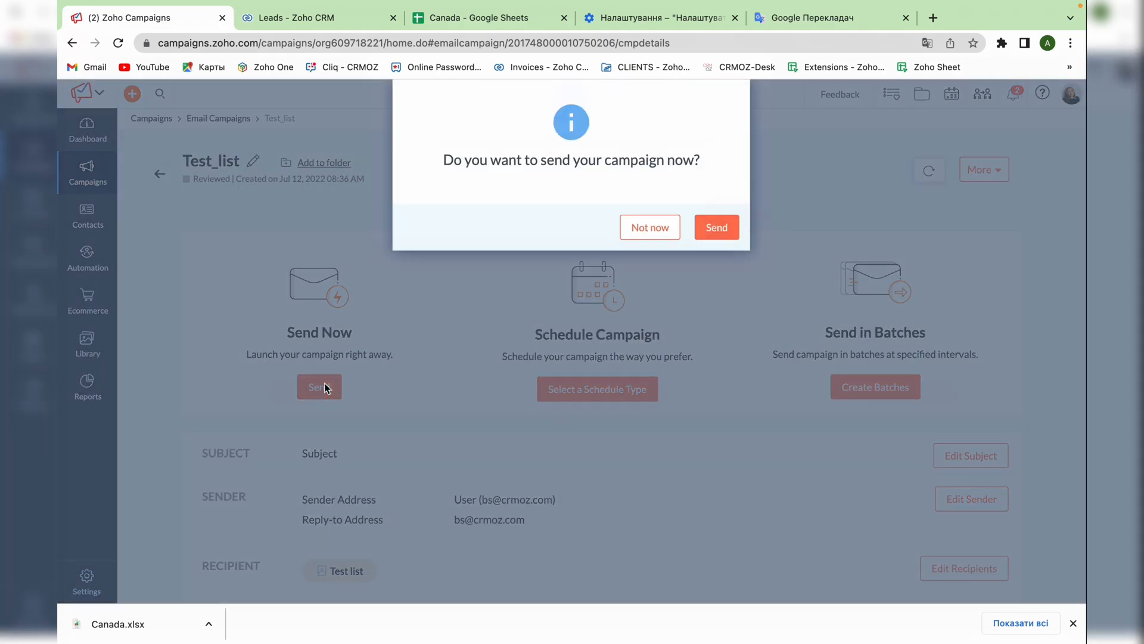
{"action": "left_click", "coordinate": [717, 226]}
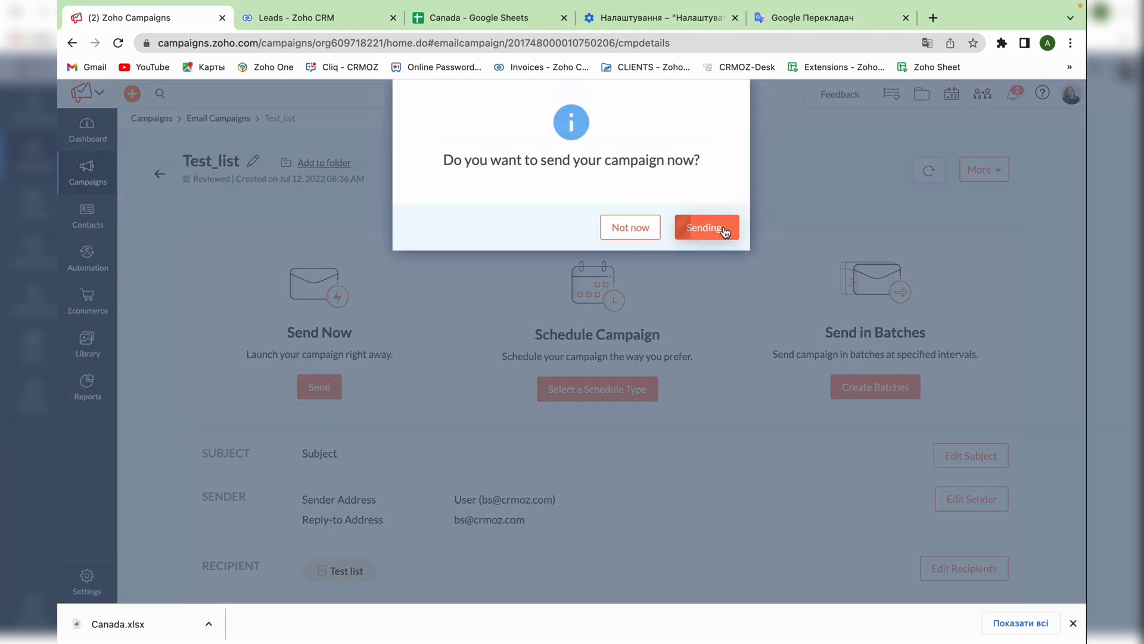
{"action": "left_click", "coordinate": [704, 226]}
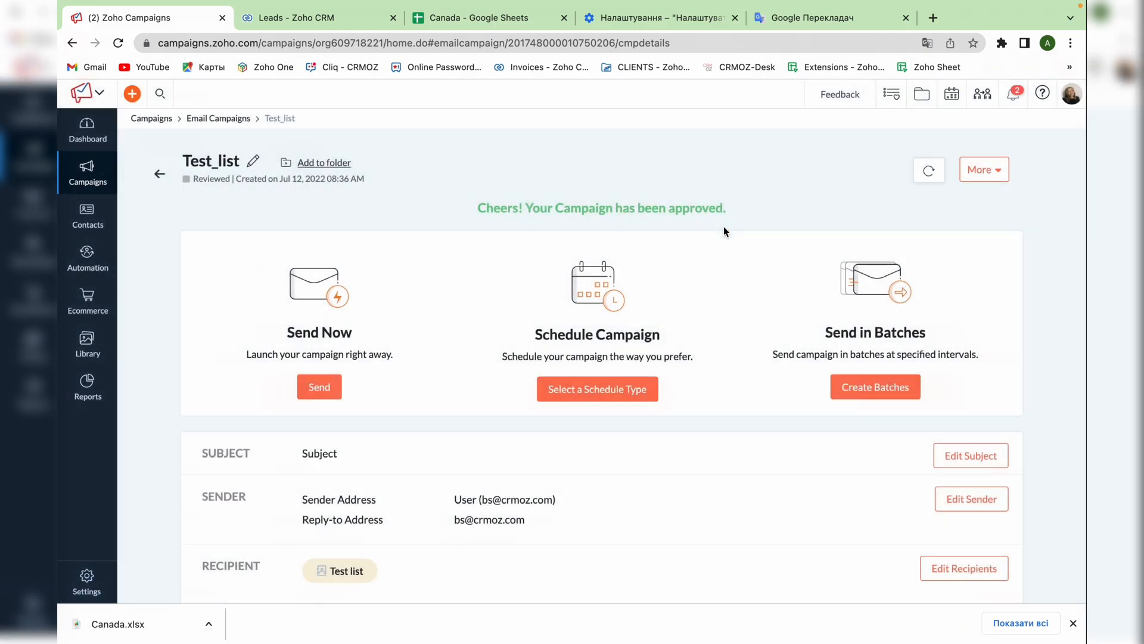
{"action": "left_click", "coordinate": [319, 387]}
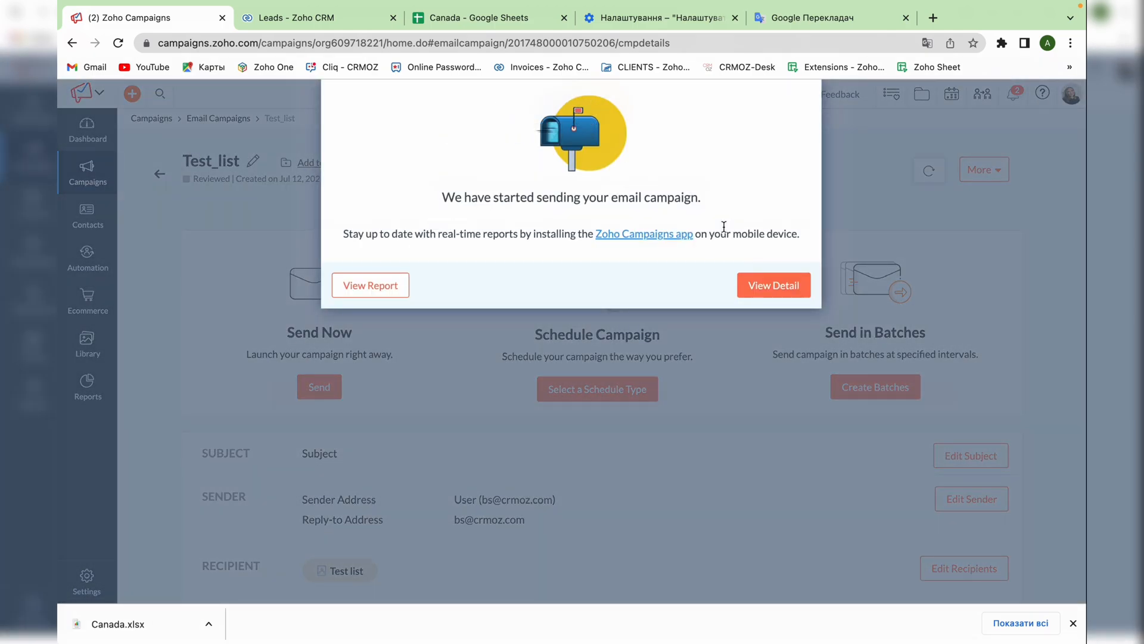